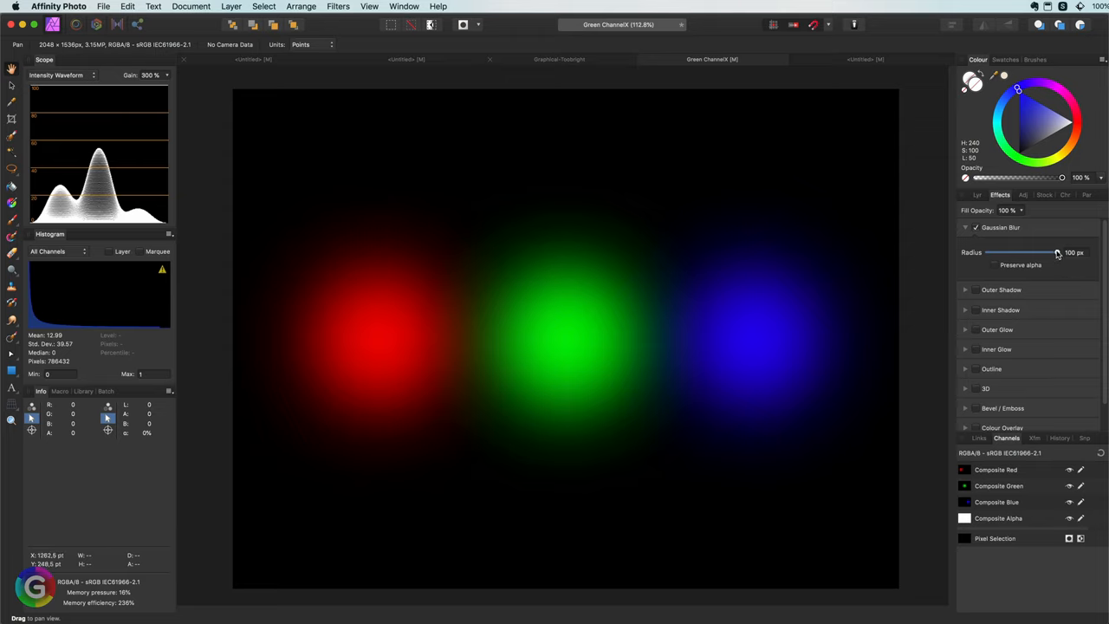
# Step: Slide the blur on the three coloured discs down to fully sharp, then back to full strength
pyautogui.moveTo(1071, 253); pyautogui.dragTo(1053, 253)
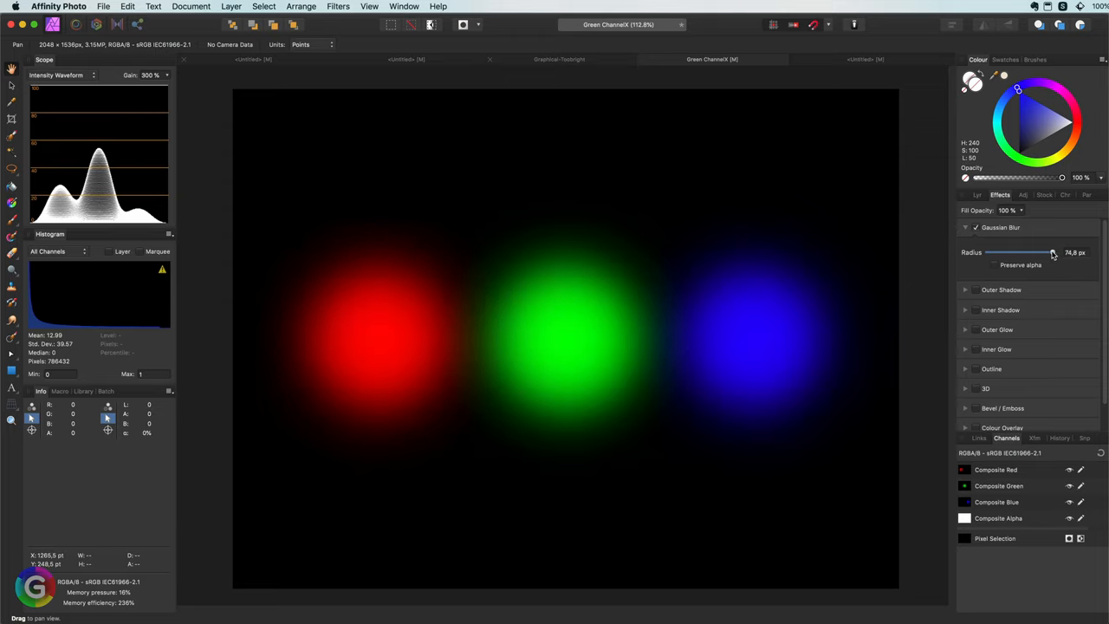
pyautogui.moveTo(1053, 253); pyautogui.dragTo(1040, 253)
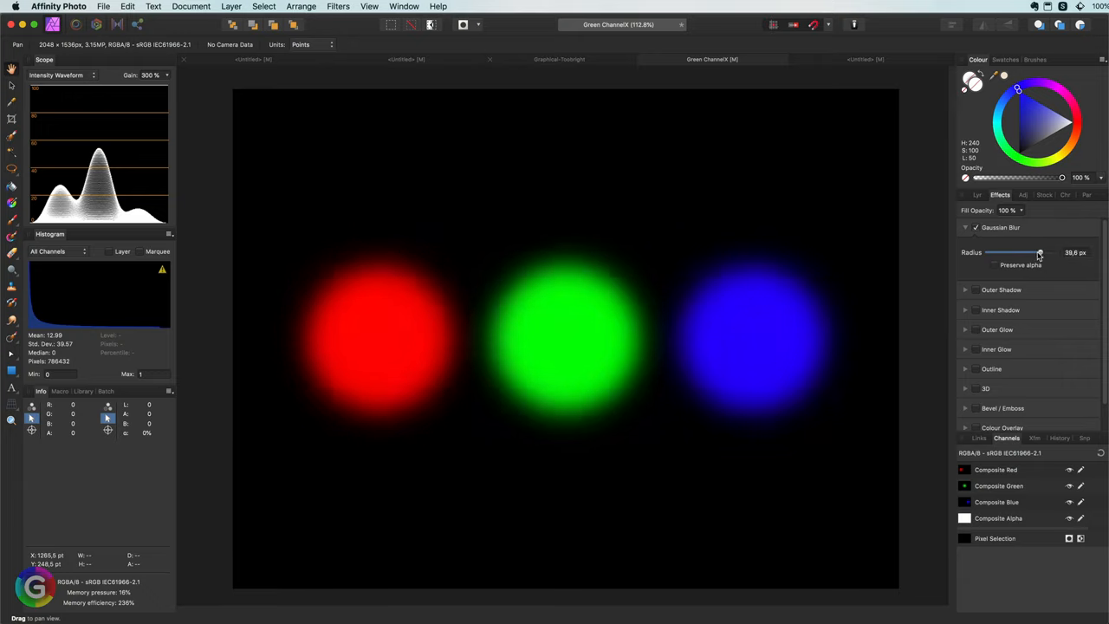
pyautogui.moveTo(1040, 253); pyautogui.dragTo(1012, 253)
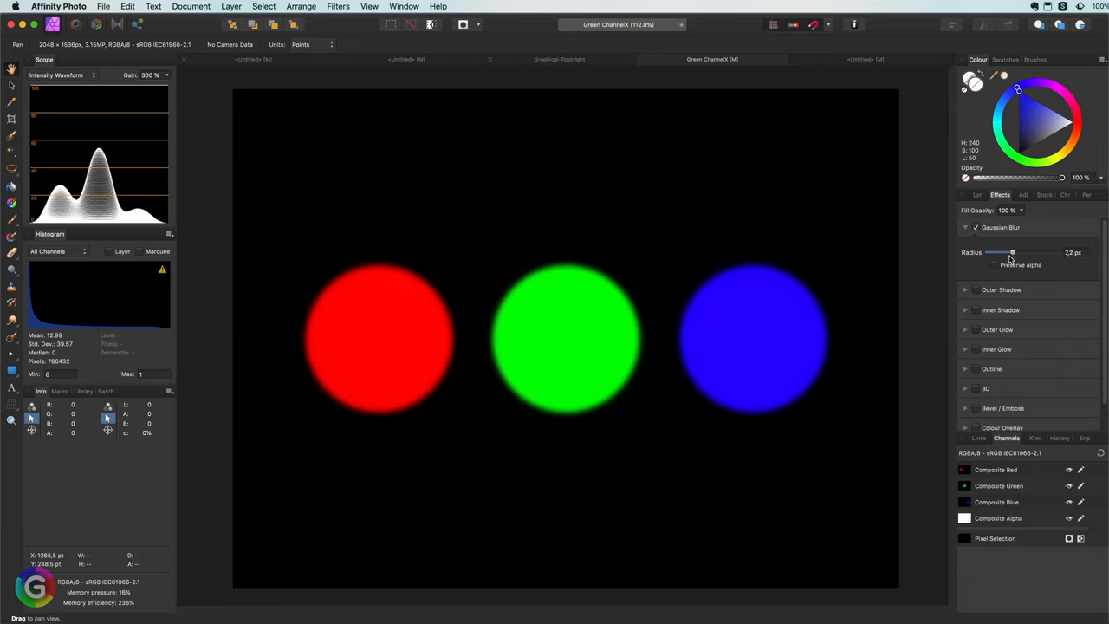
pyautogui.moveTo(1011, 253); pyautogui.dragTo(990, 253)
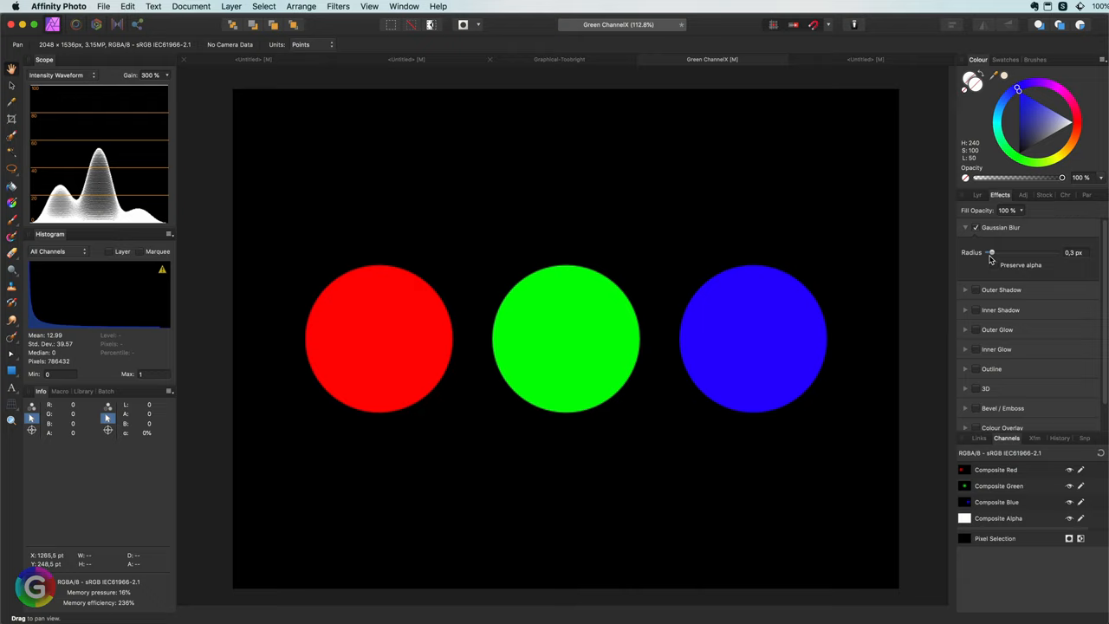
pyautogui.moveTo(991, 253); pyautogui.dragTo(986, 253)
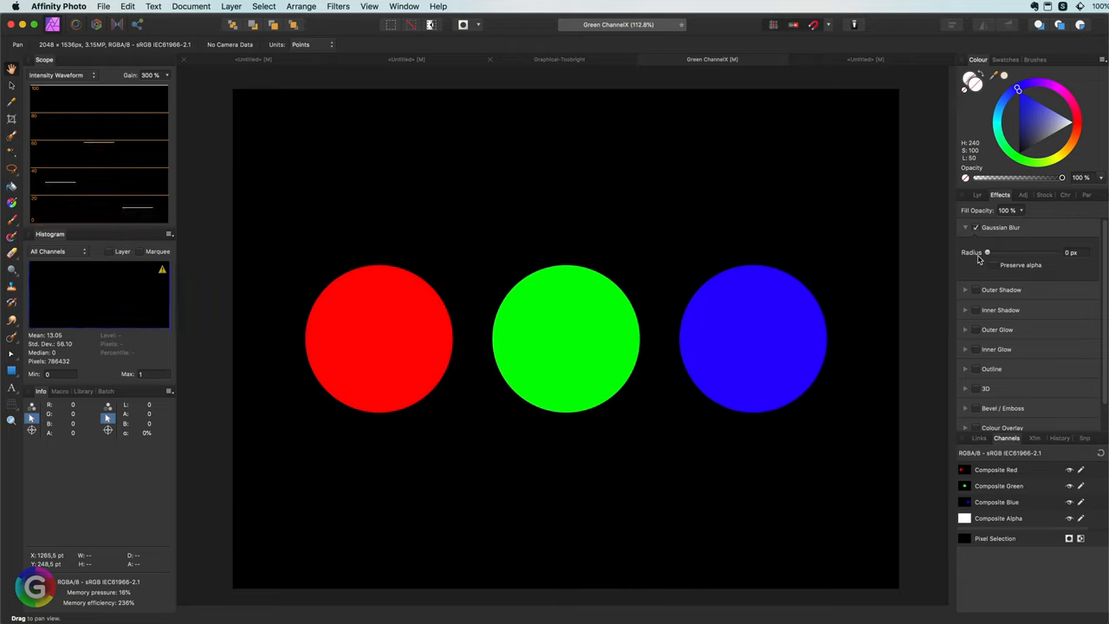
pyautogui.moveTo(986, 253); pyautogui.dragTo(1057, 253)
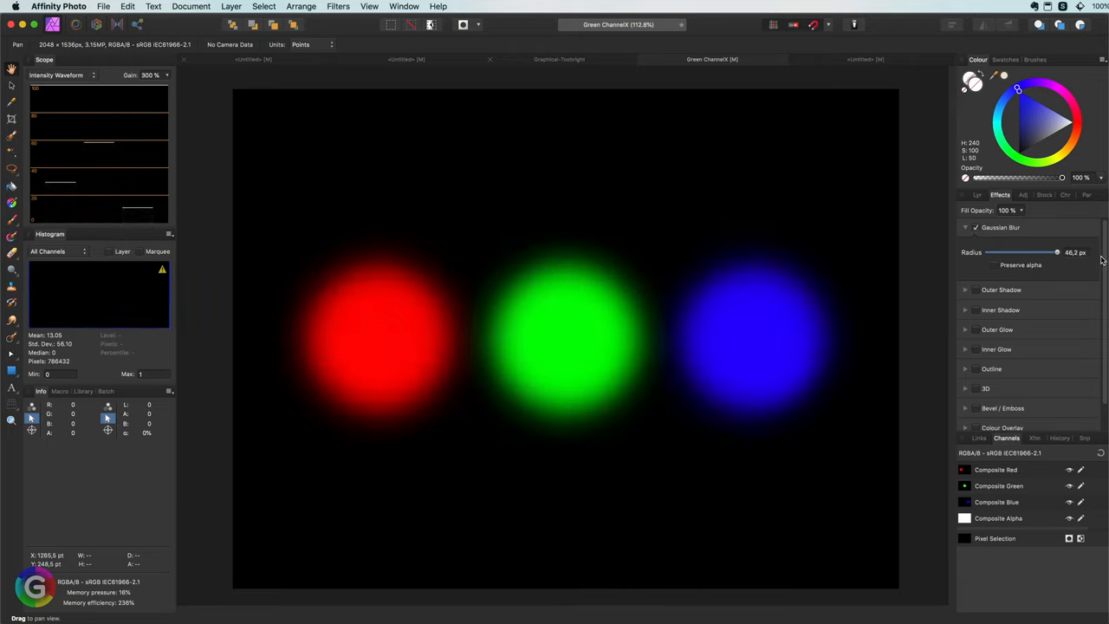
pyautogui.moveTo(1056, 253); pyautogui.dragTo(1091, 253)
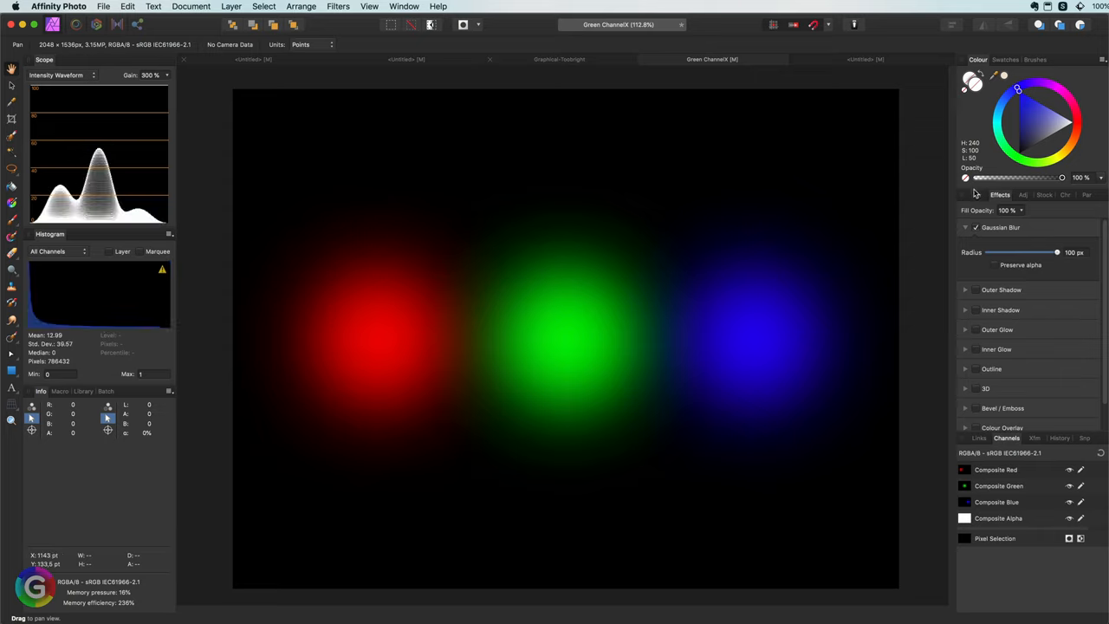
# Step: Switch to the sunrise landscape photo, check a single channel in greyscale, then restore full colour
pyautogui.click(977, 194)
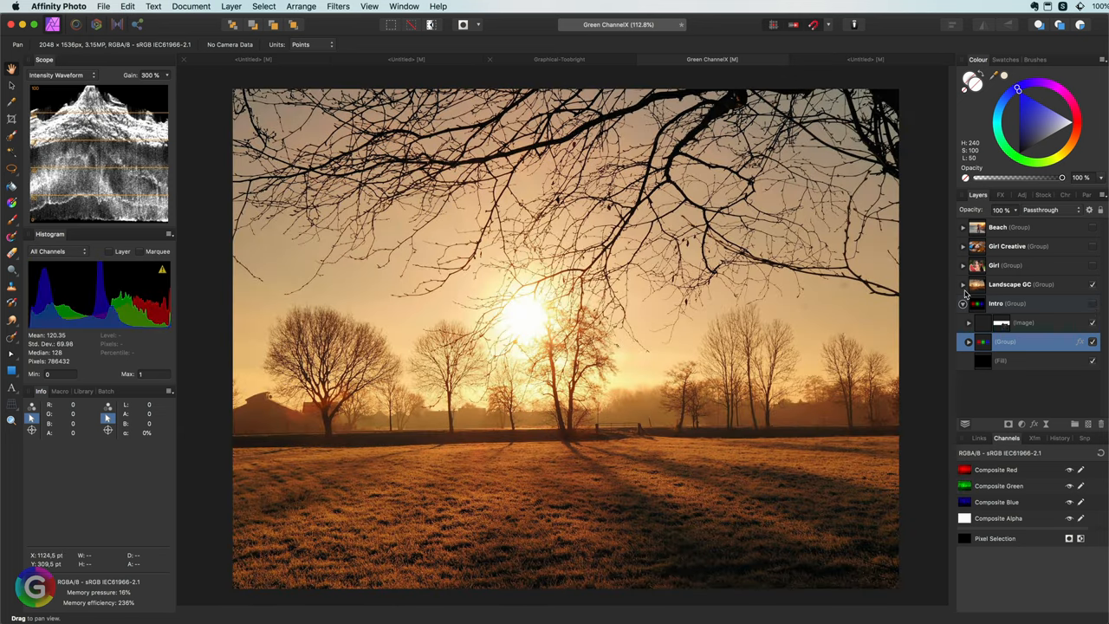
pyautogui.click(963, 284)
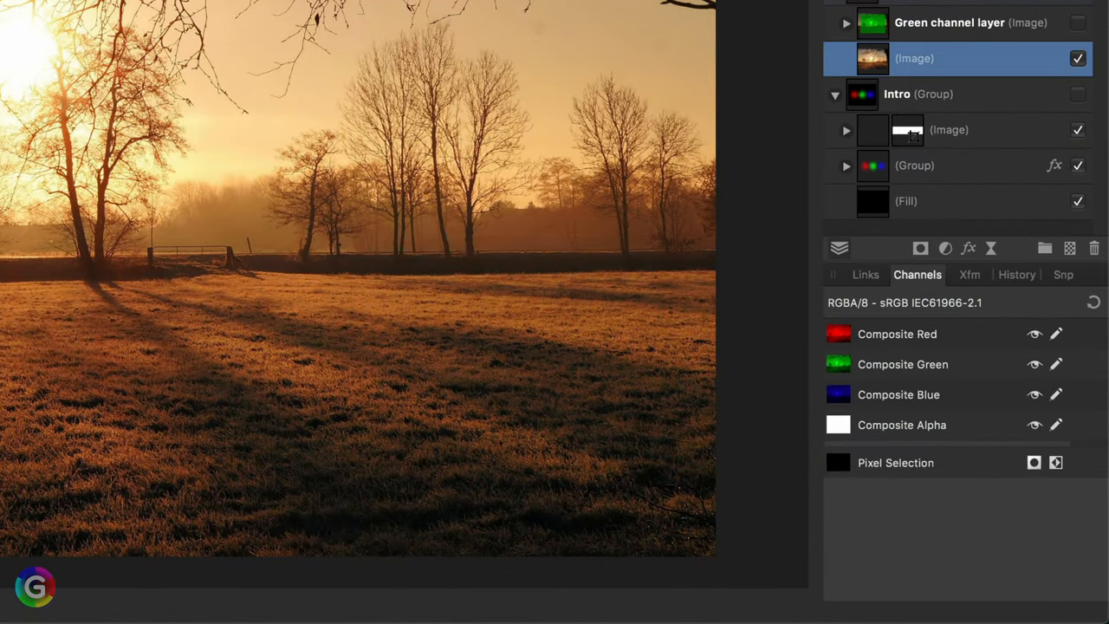
pyautogui.click(225, 11)
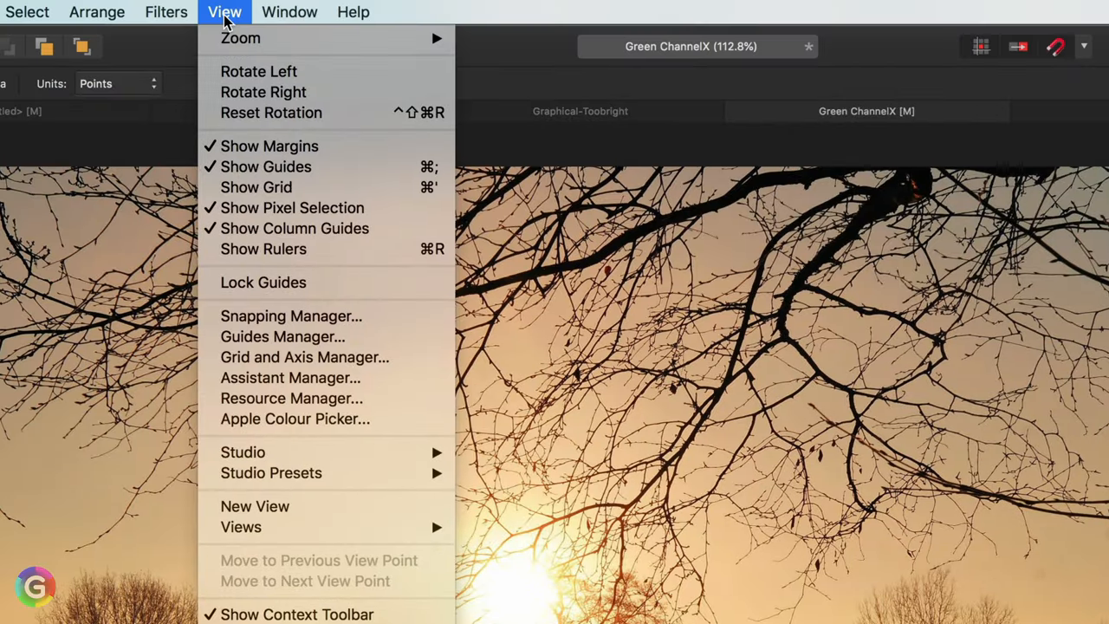
pyautogui.moveTo(243, 452)
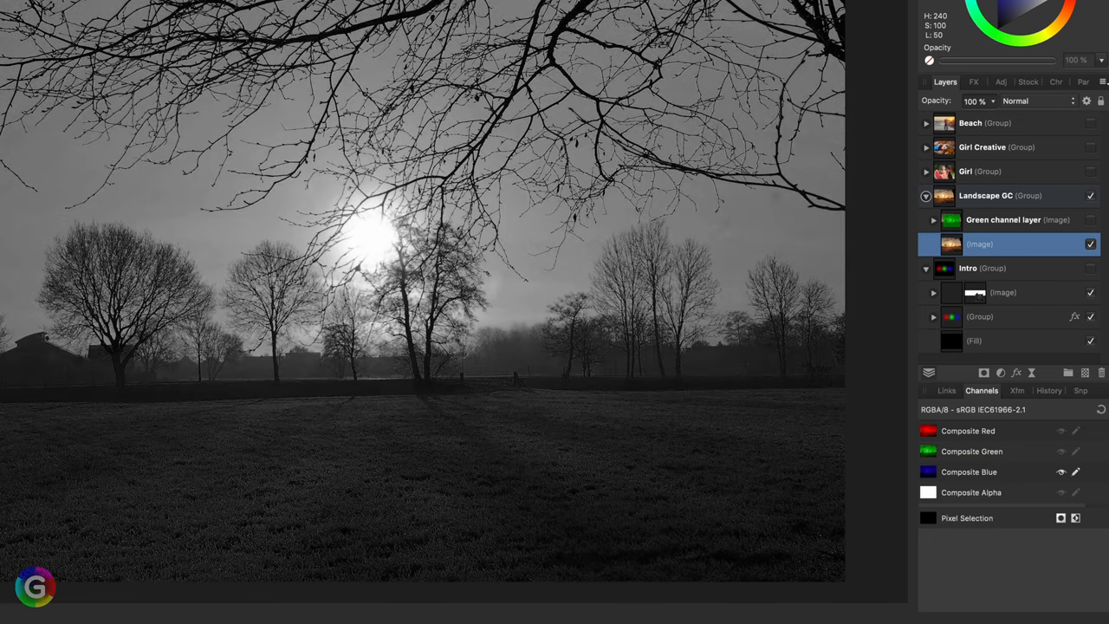
pyautogui.moveTo(1005, 422)
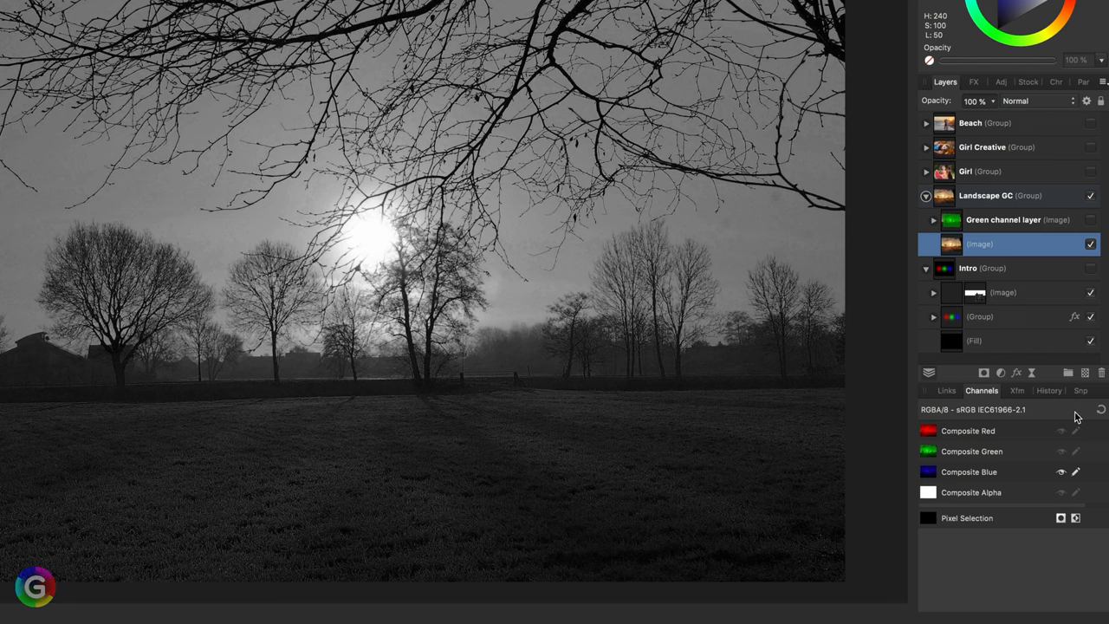
pyautogui.moveTo(1085, 421)
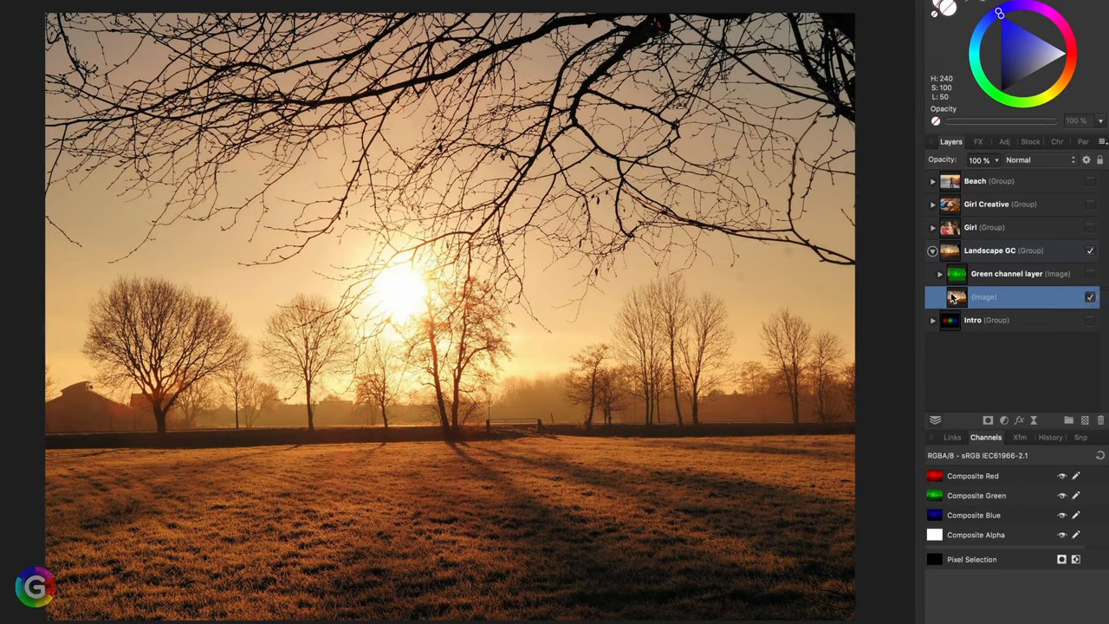
# Step: Duplicate the landscape image layer and add a new fill layer
pyautogui.rightClick(984, 296)
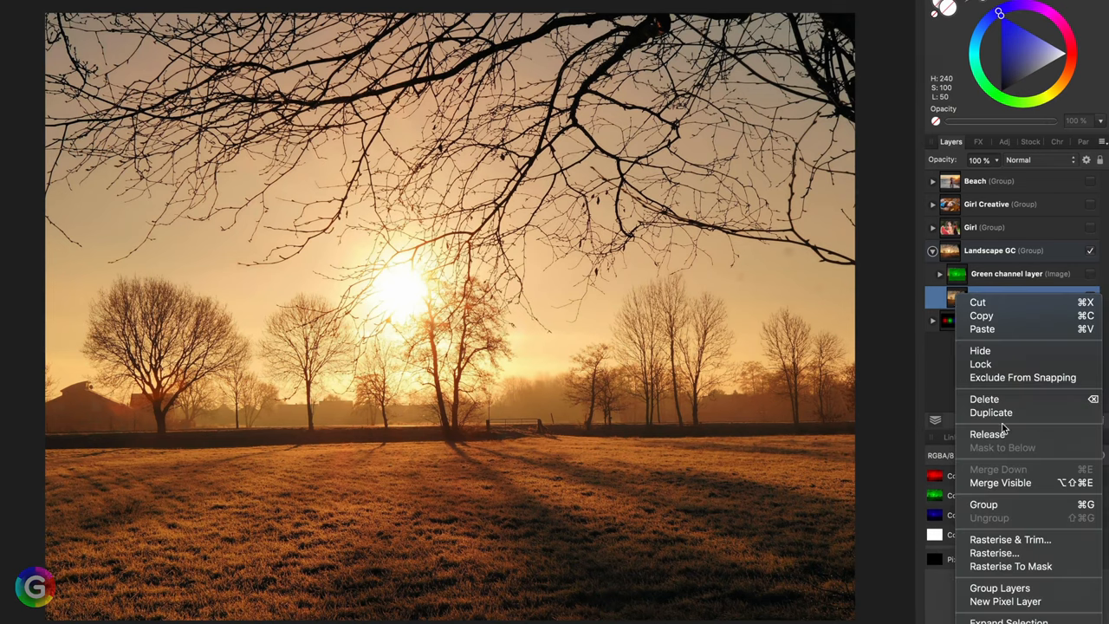
pyautogui.moveTo(991, 413)
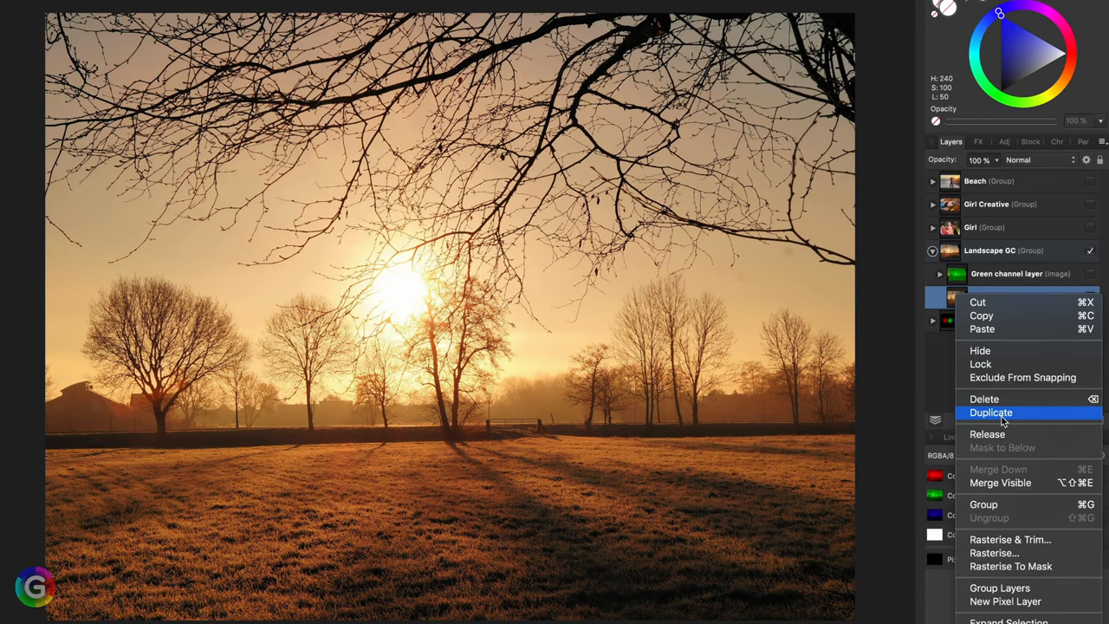
pyautogui.click(990, 412)
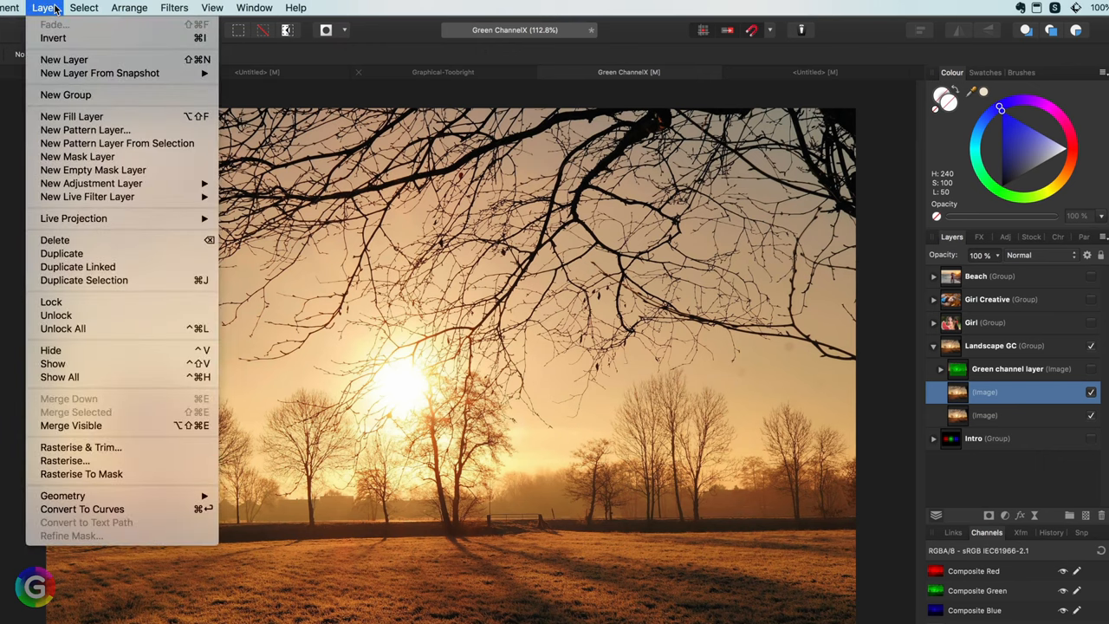
pyautogui.click(71, 116)
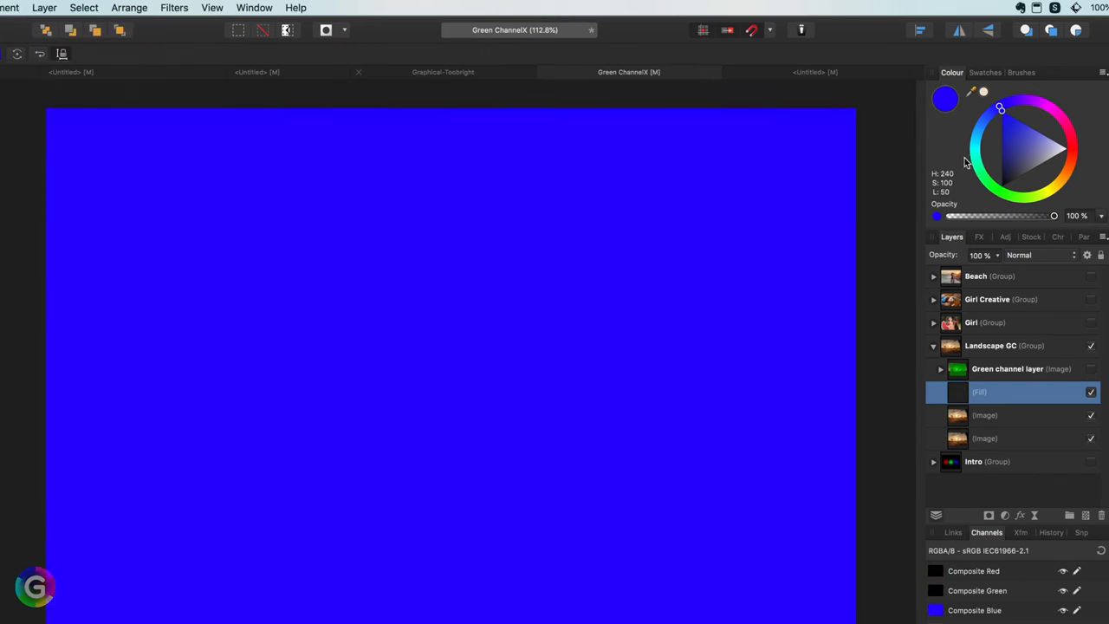
# Step: Make the fill pure green (RGB 0,255,0) and nest it in the copy so the photo turns green
pyautogui.click(998, 194)
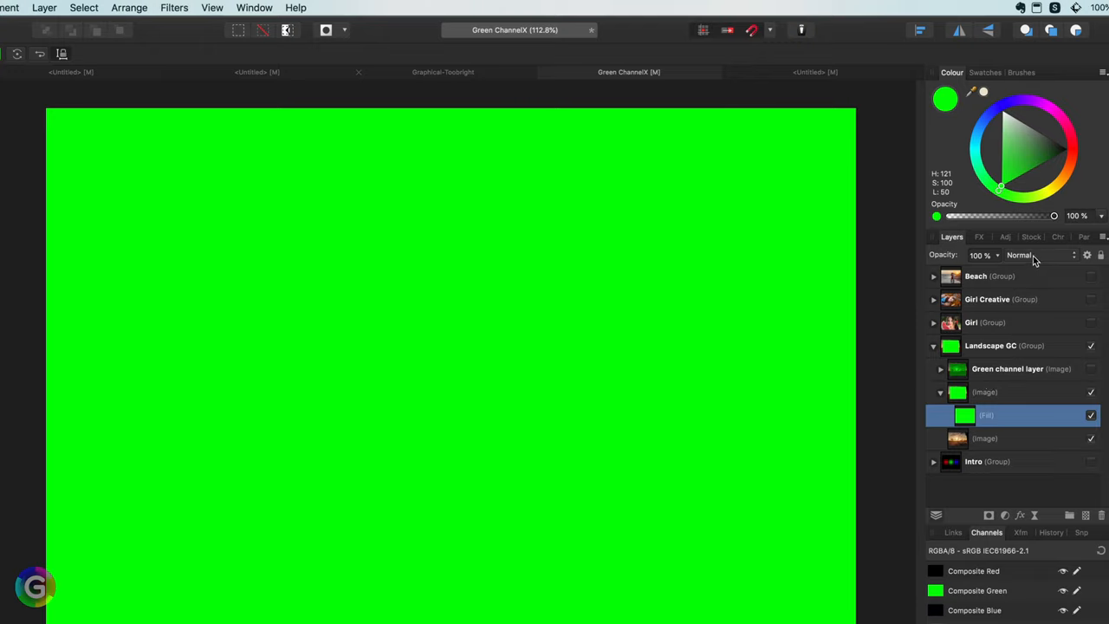
pyautogui.click(1037, 255)
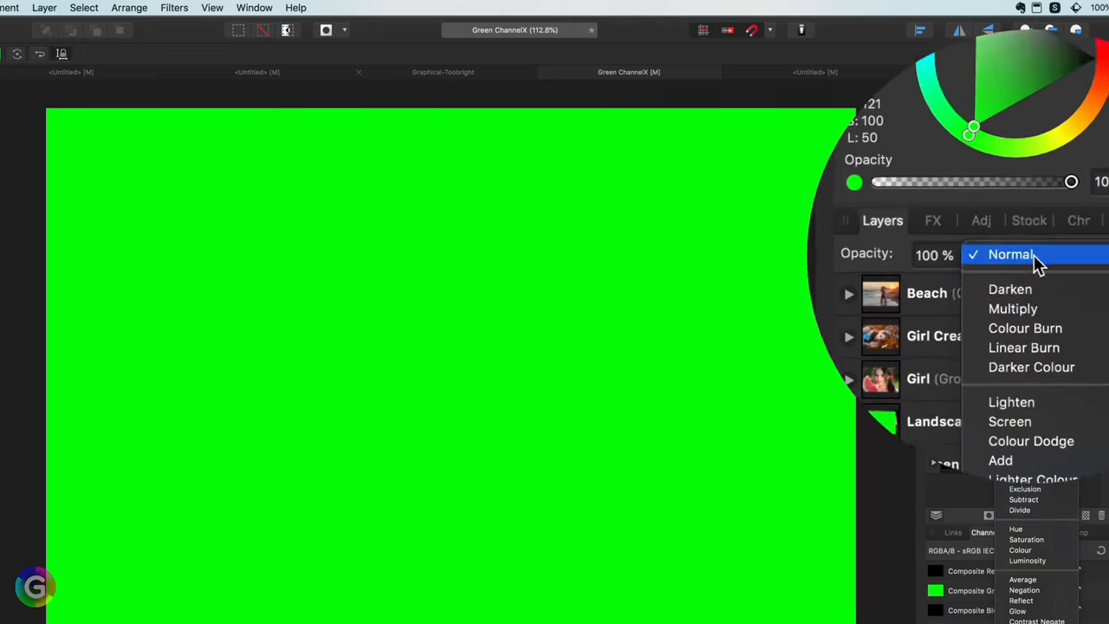
pyautogui.click(1011, 308)
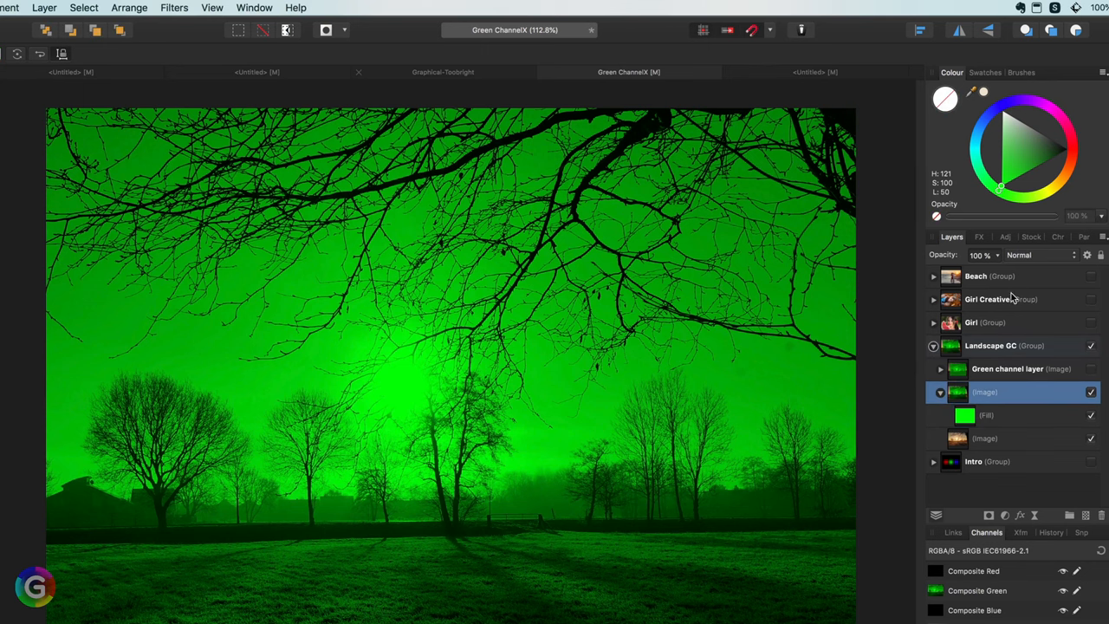
# Step: Set the green-tinted copy's blend mode to Luminosity, restoring the warm sunrise tones
pyautogui.click(1042, 254)
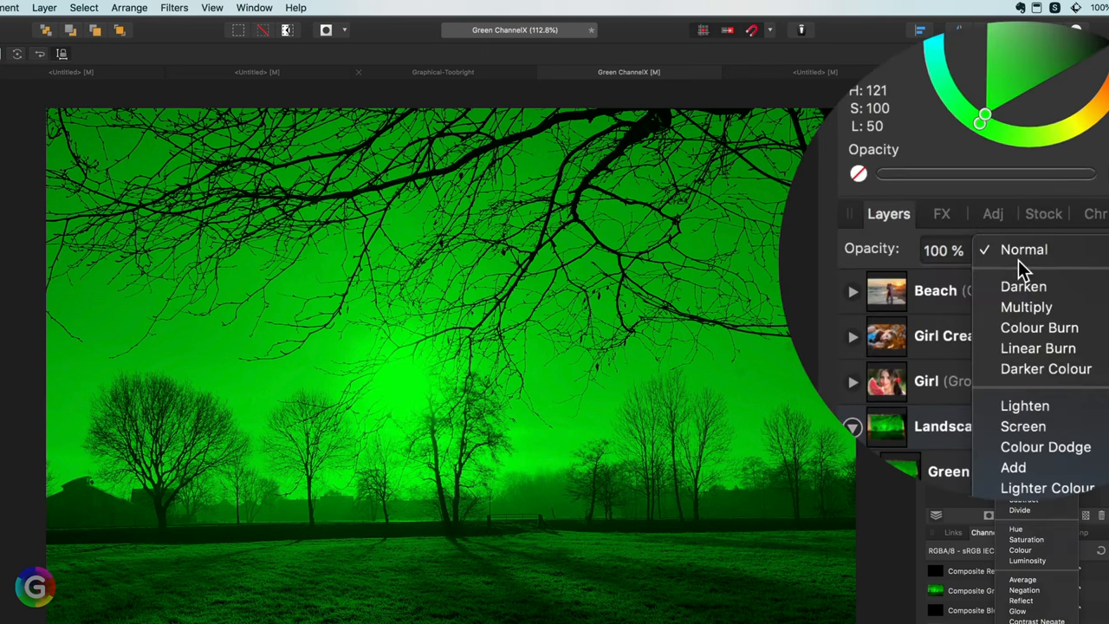
pyautogui.click(1001, 559)
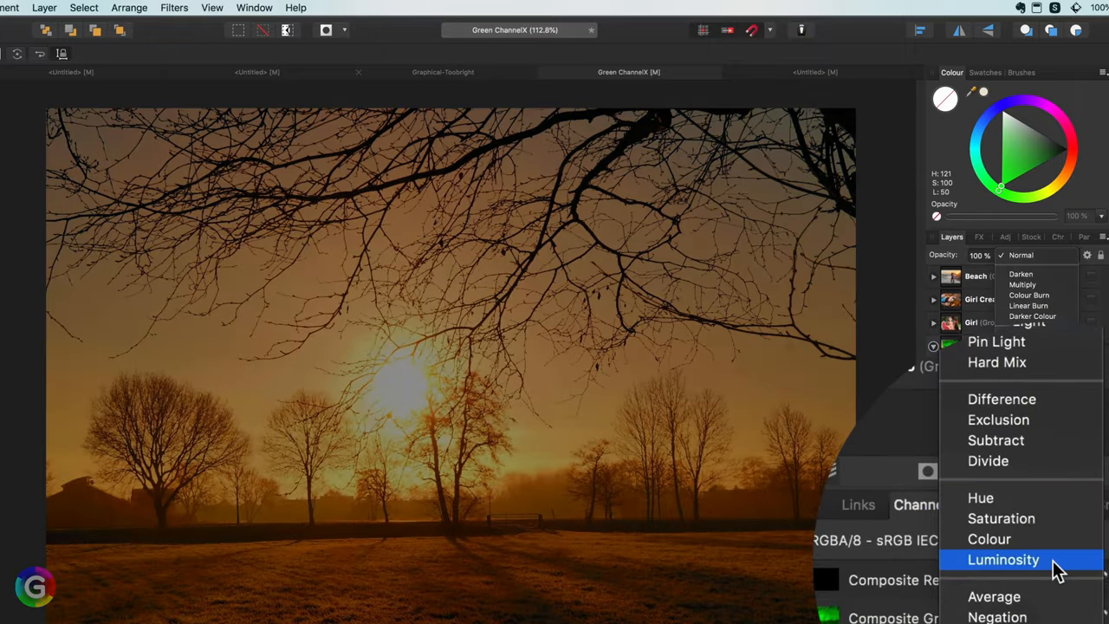
pyautogui.click(1005, 559)
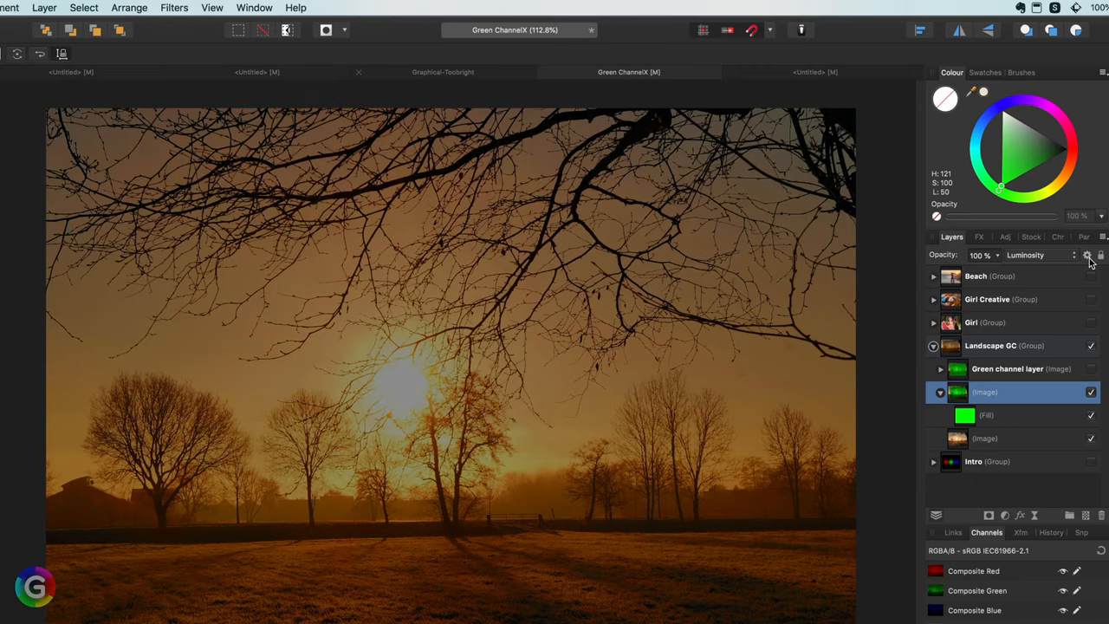
# Step: Reshape the copy's blend ranges: about half contribution in shadows, fading out over underlying highlights
pyautogui.click(1084, 255)
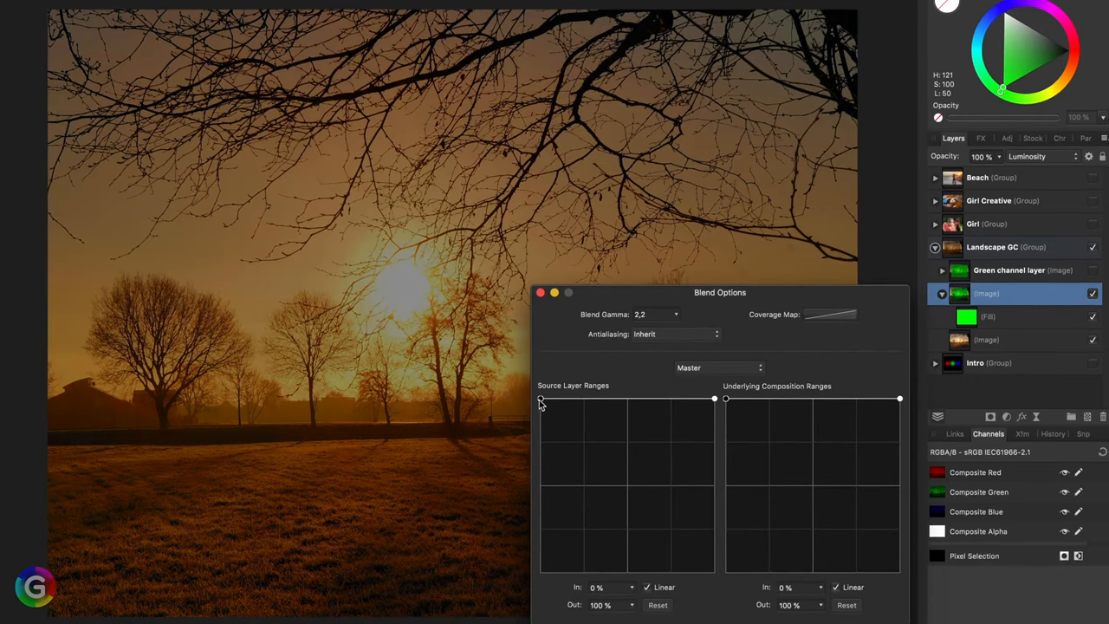
pyautogui.moveTo(540, 398); pyautogui.dragTo(540, 448)
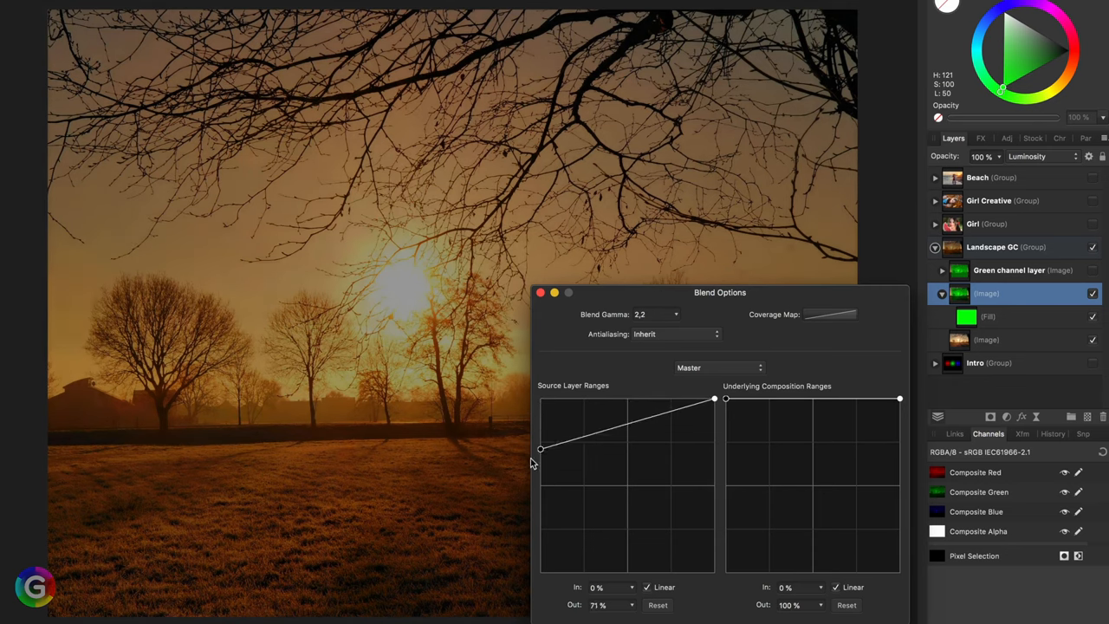
pyautogui.moveTo(541, 450); pyautogui.dragTo(541, 483)
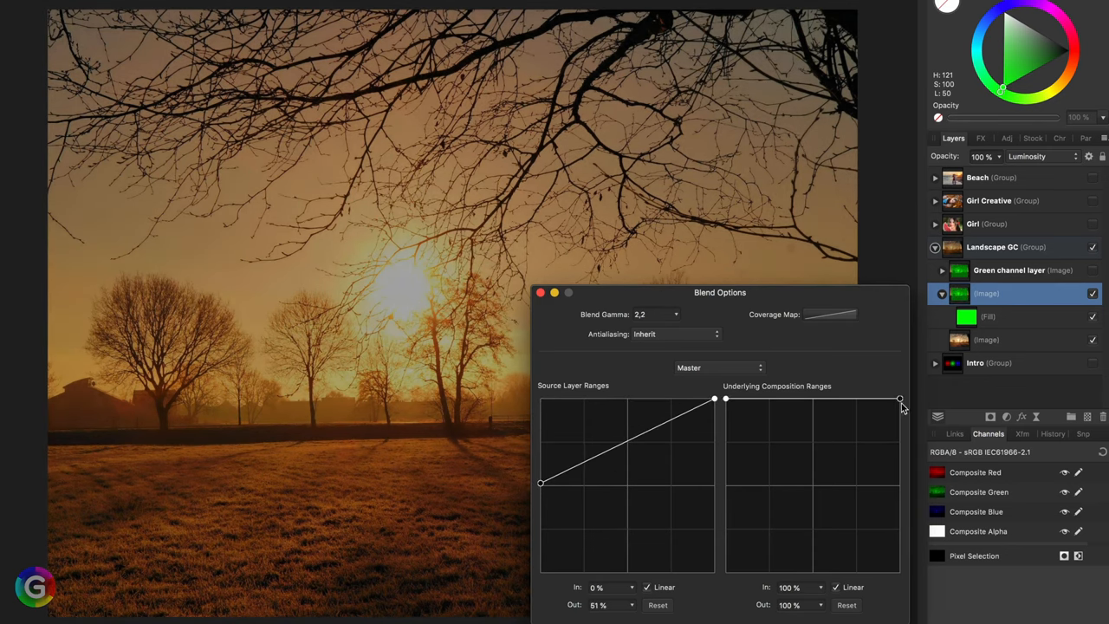
pyautogui.moveTo(899, 398); pyautogui.dragTo(899, 571)
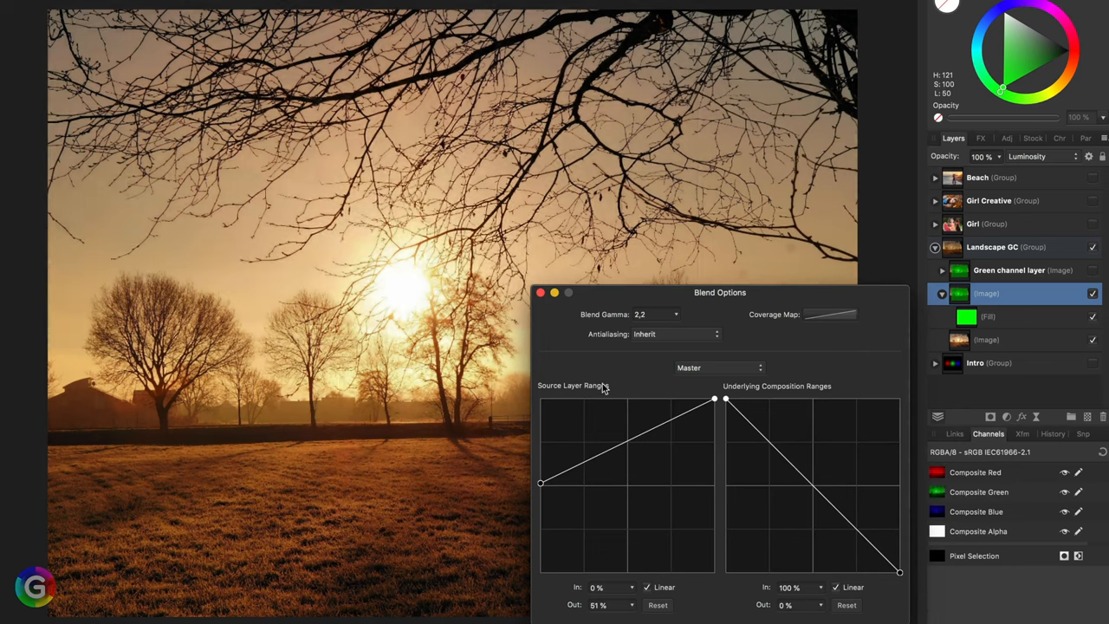
pyautogui.click(554, 294)
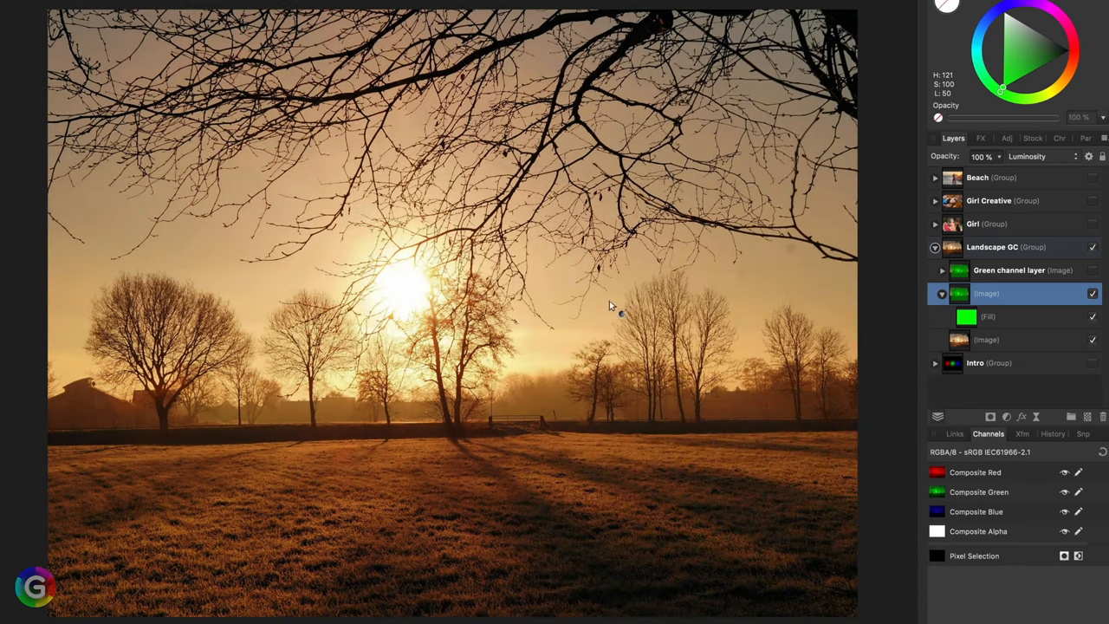
# Step: Toggle the luminosity copy's visibility to compare, then fold the Landscape GC group closed
pyautogui.click(1089, 293)
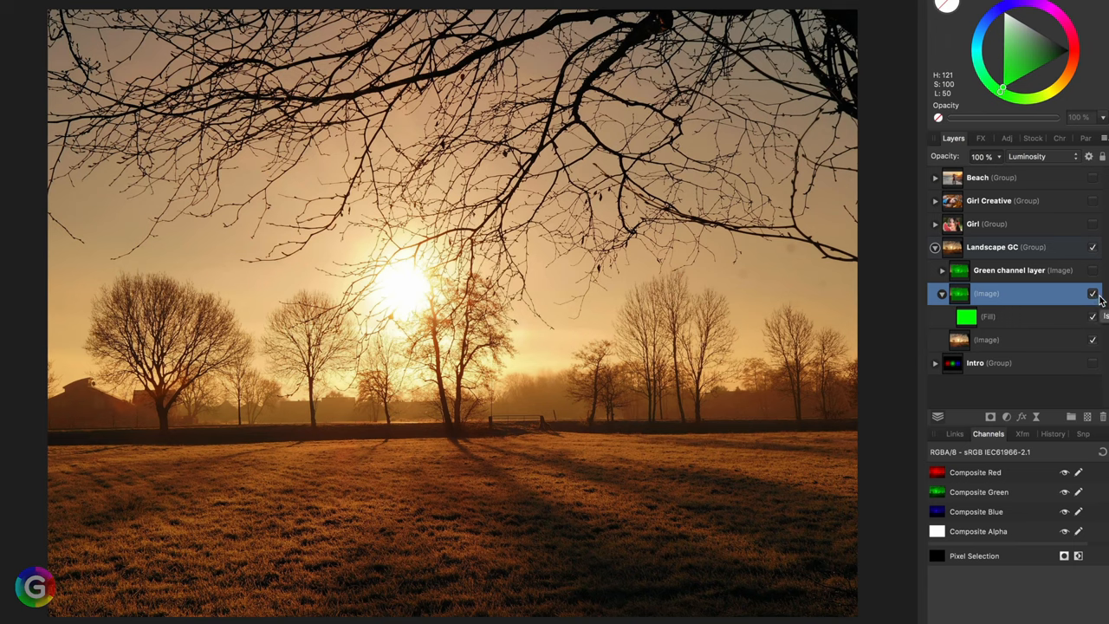
pyautogui.click(1088, 293)
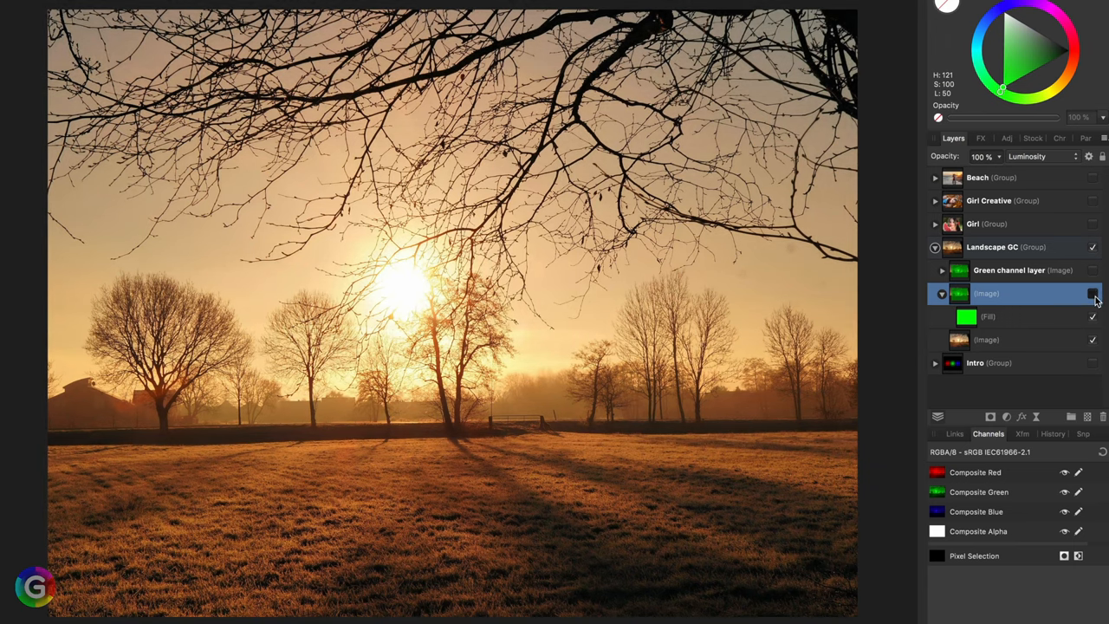
pyautogui.click(1091, 292)
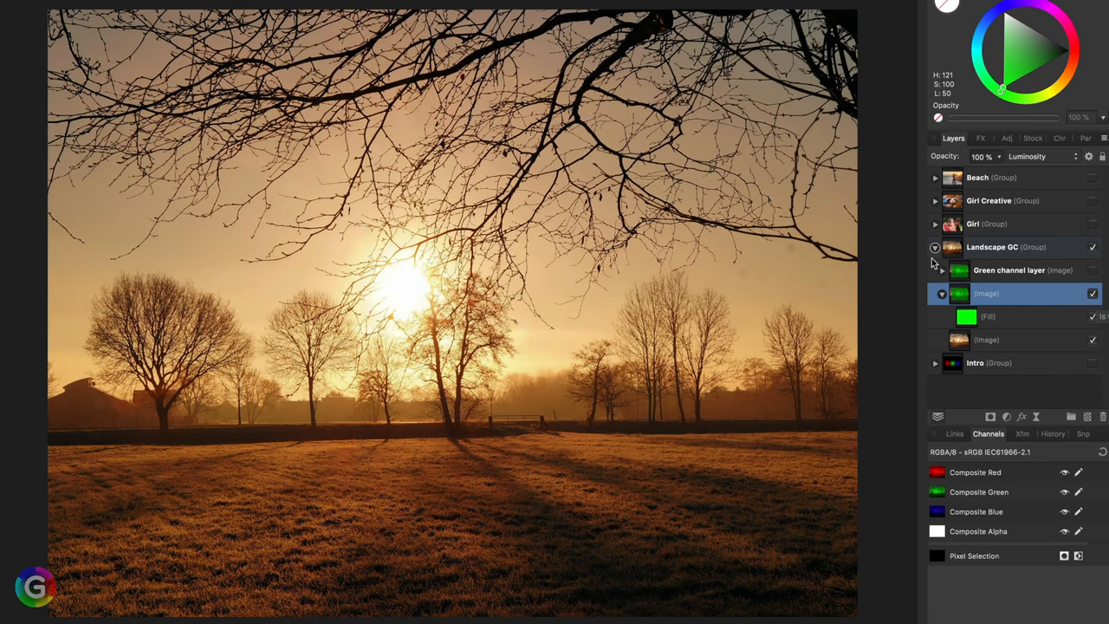
pyautogui.click(935, 246)
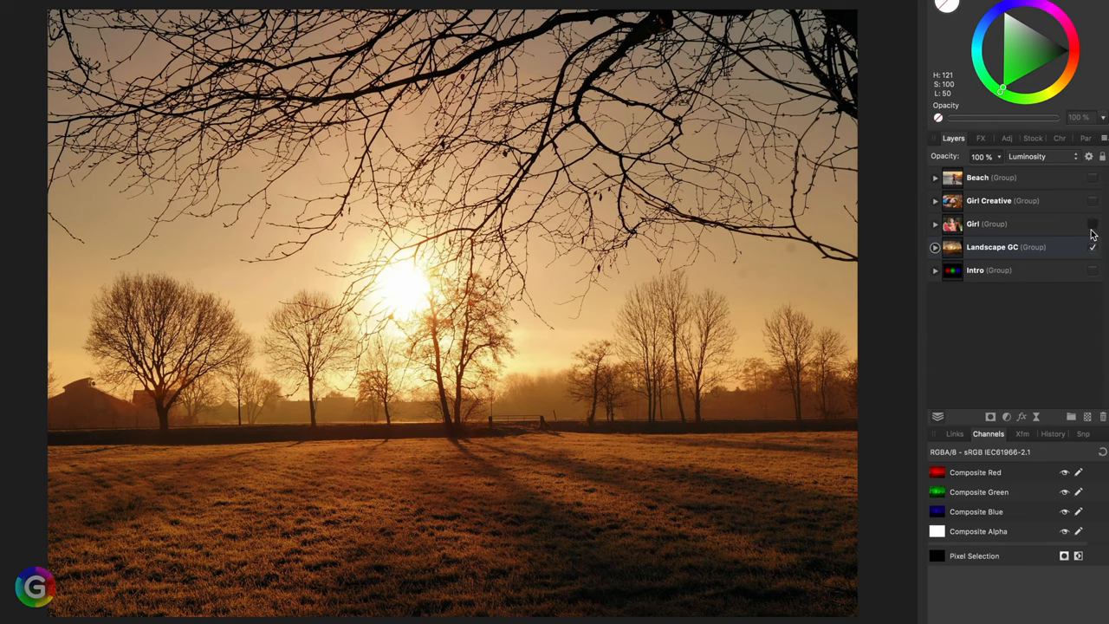
# Step: Show the Girl watermelon photo, look inside its Green Channel layer, then fold the group shut
pyautogui.click(1091, 224)
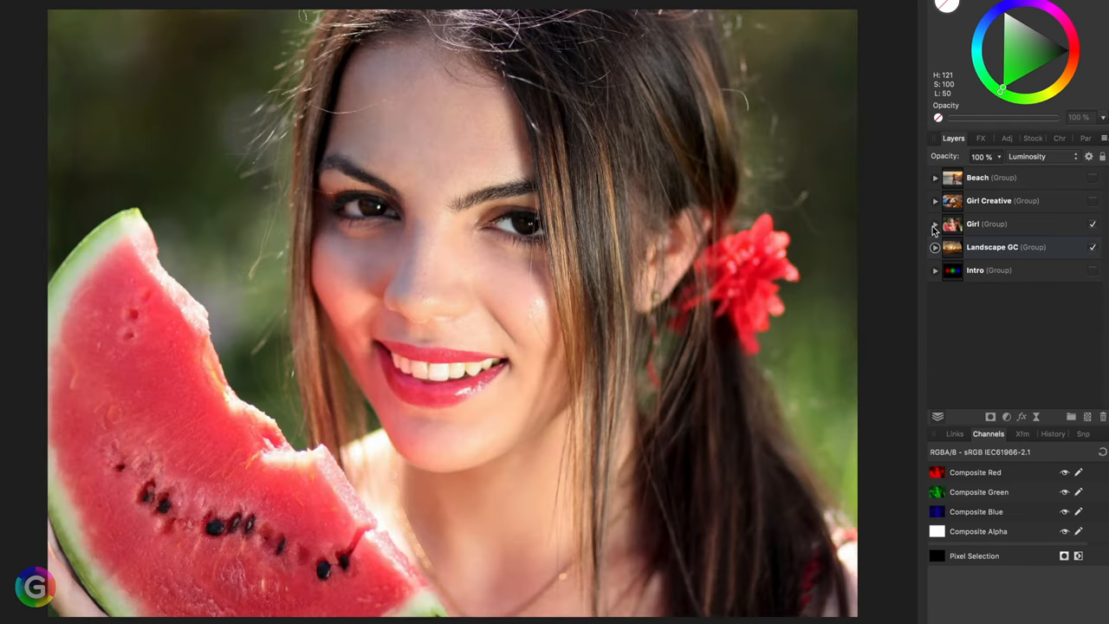
pyautogui.click(934, 223)
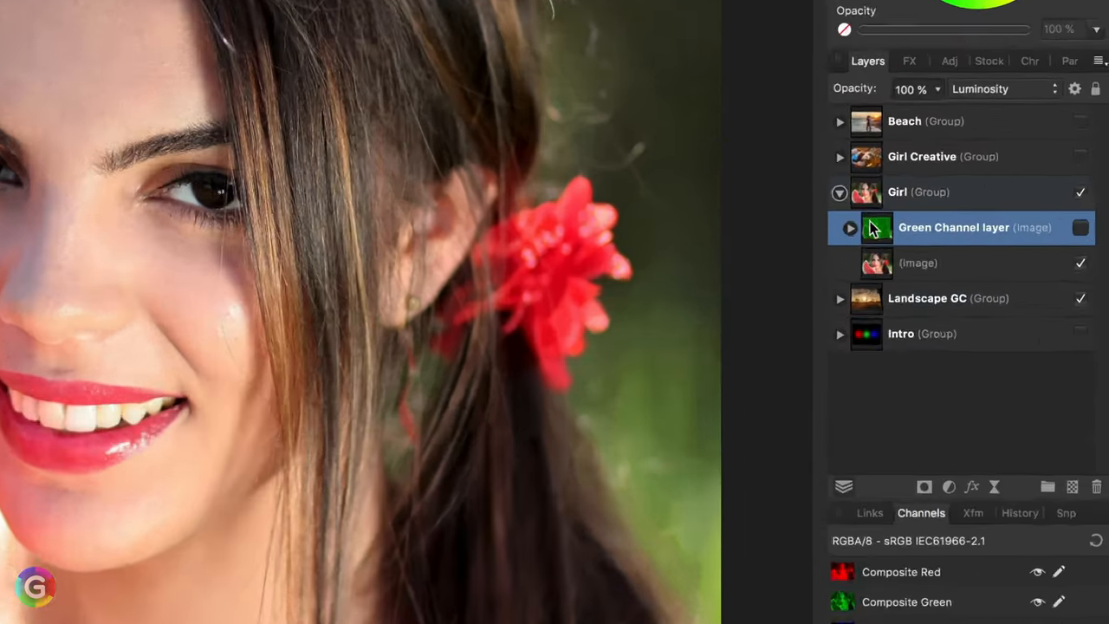
pyautogui.click(849, 229)
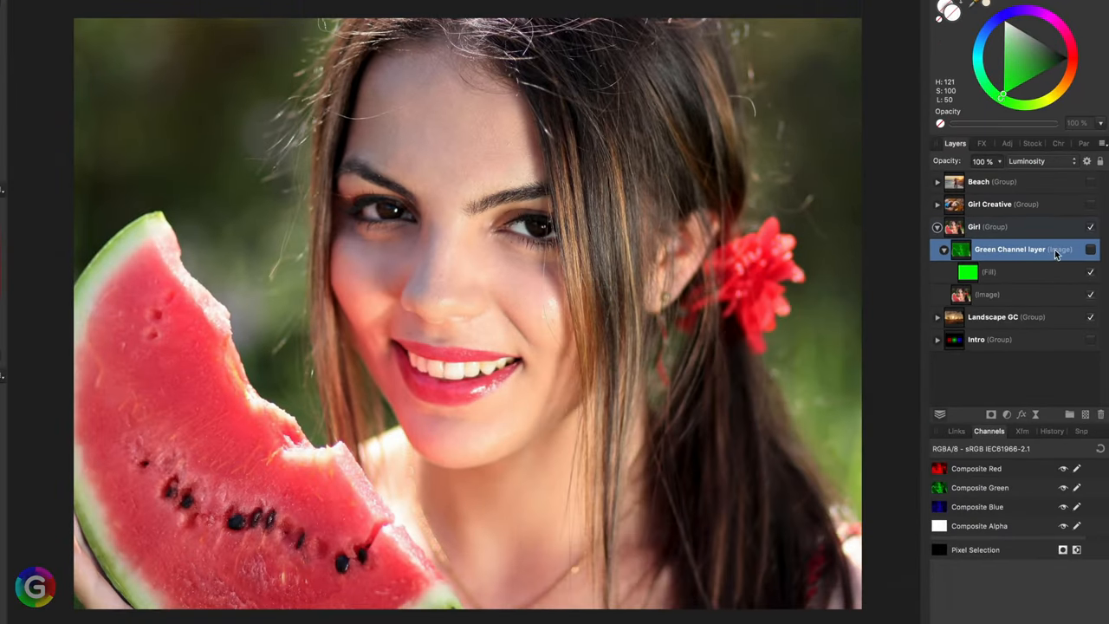
pyautogui.click(1088, 249)
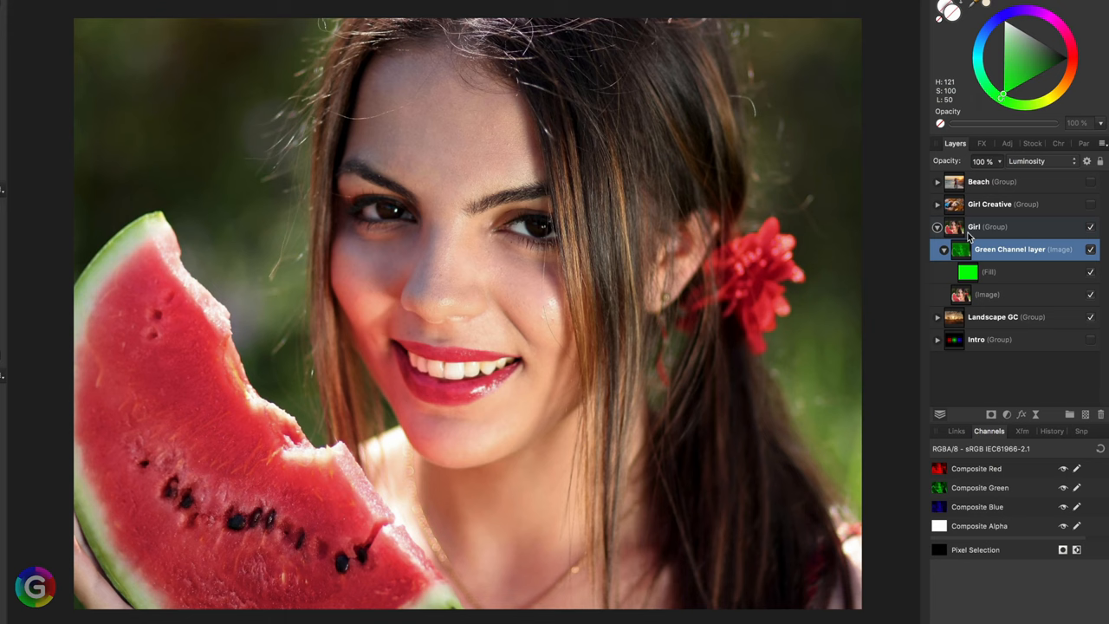
pyautogui.click(935, 225)
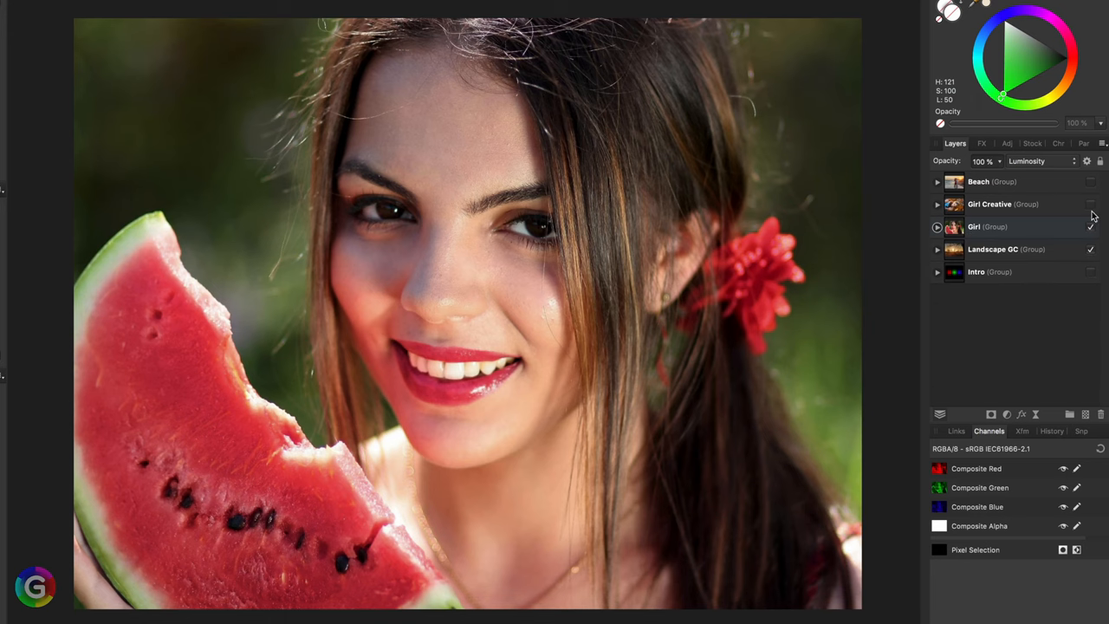
# Step: Show the redhead Girl Creative photo and unfold its Blue tint layer to reveal the yellow fill
pyautogui.click(1089, 204)
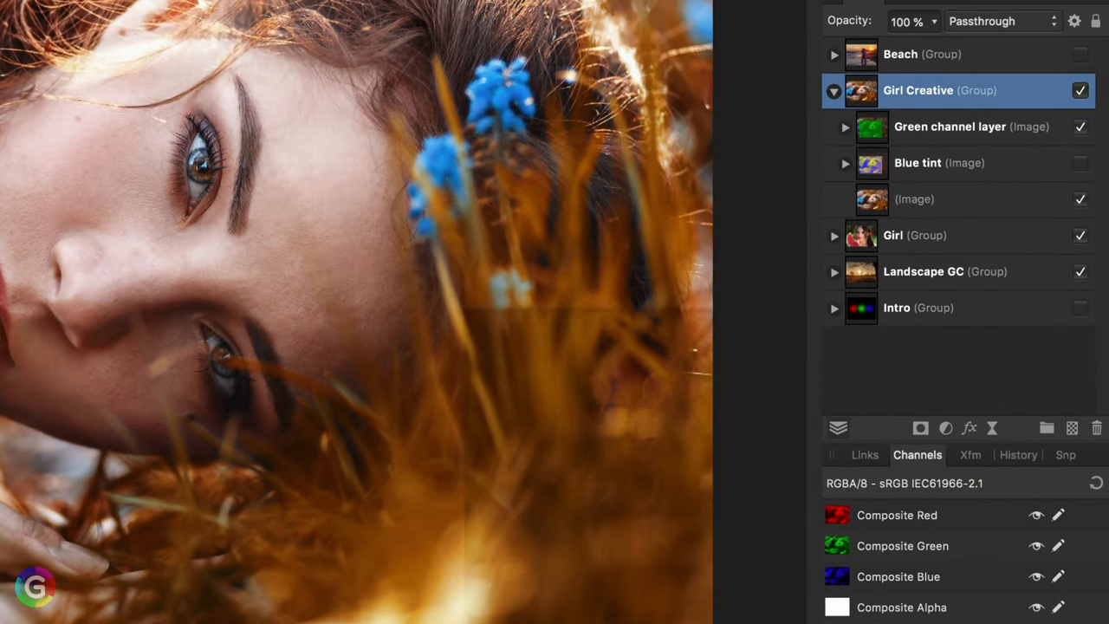
pyautogui.click(1080, 163)
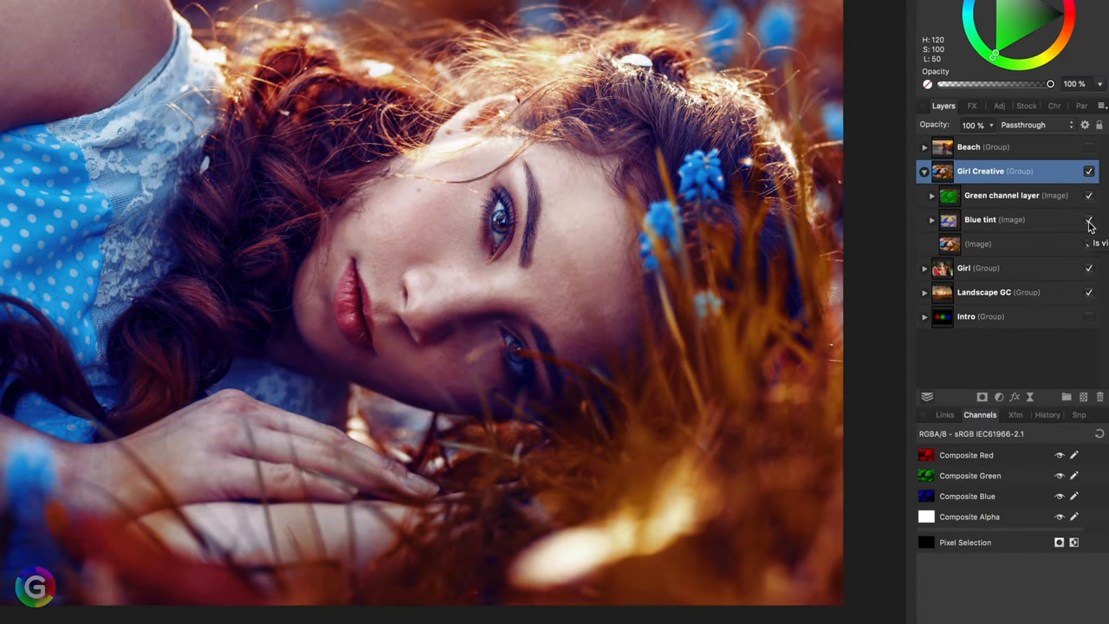
pyautogui.click(1087, 194)
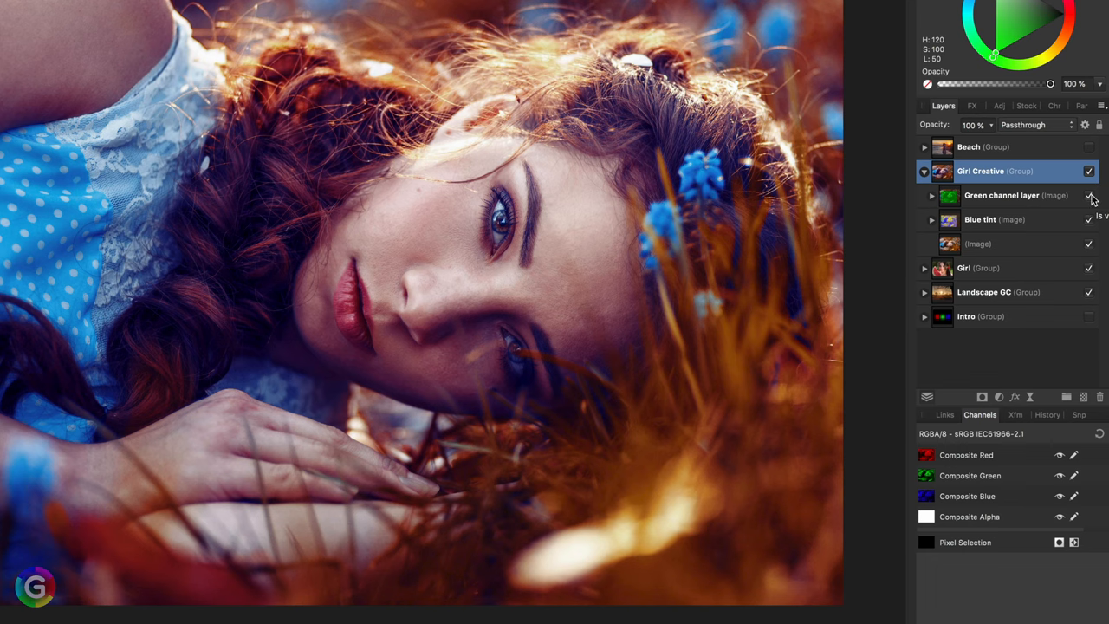
pyautogui.click(987, 218)
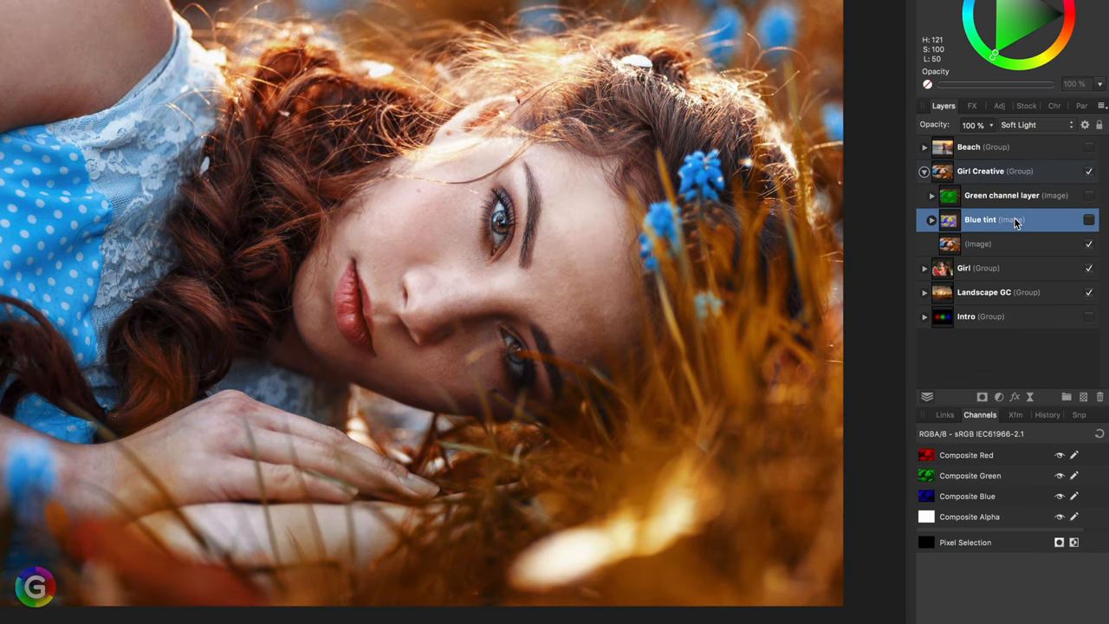
pyautogui.click(928, 218)
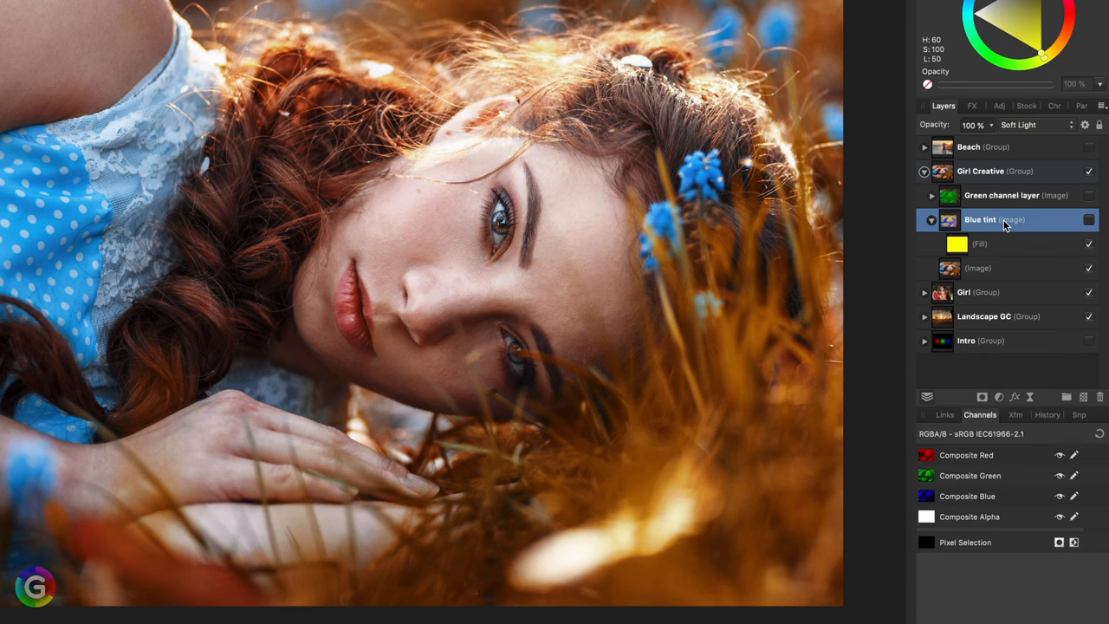
pyautogui.click(1088, 218)
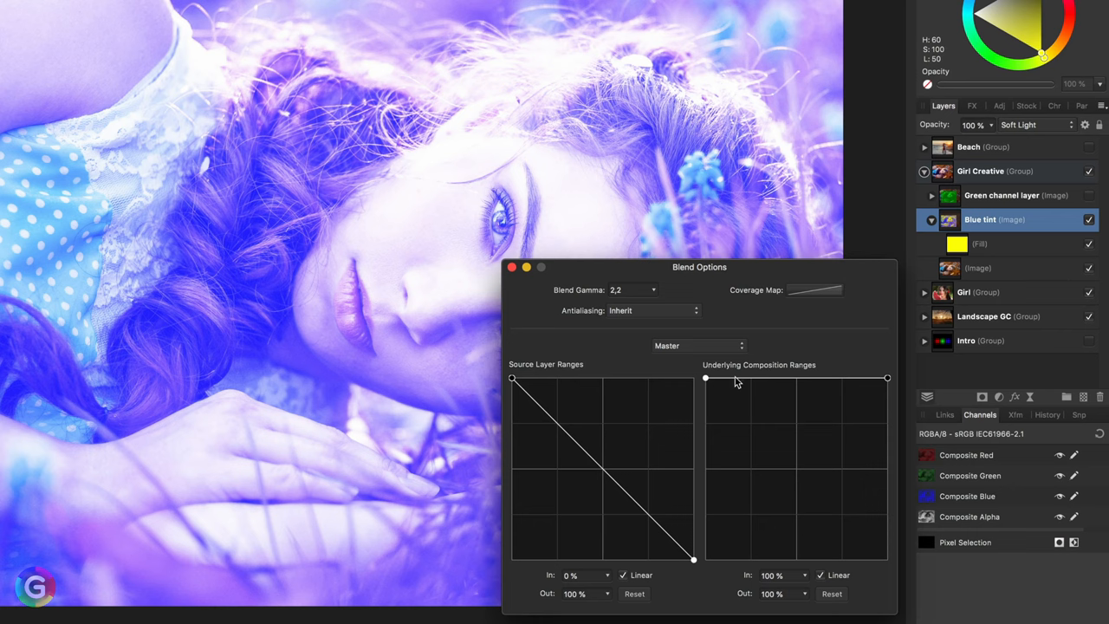
pyautogui.moveTo(526, 301)
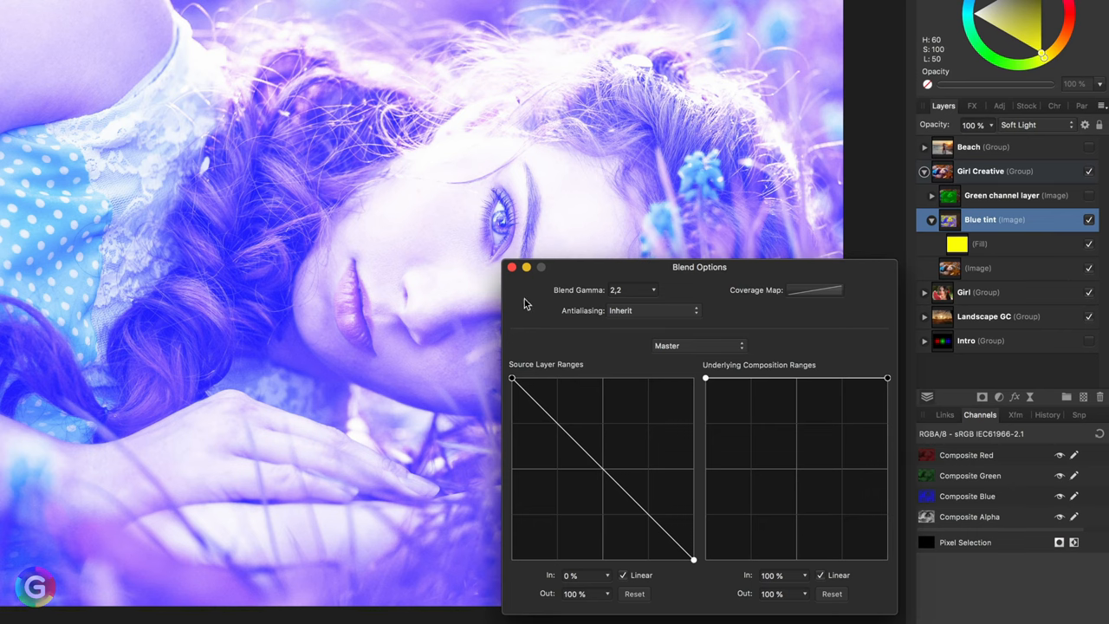
pyautogui.click(521, 267)
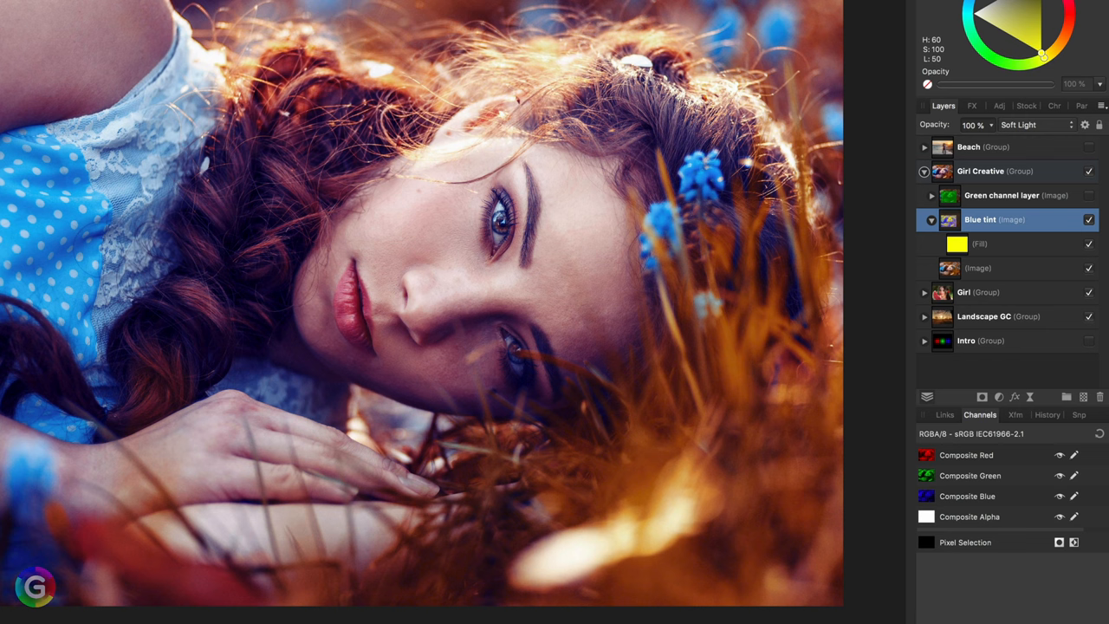
pyautogui.moveTo(1070, 215)
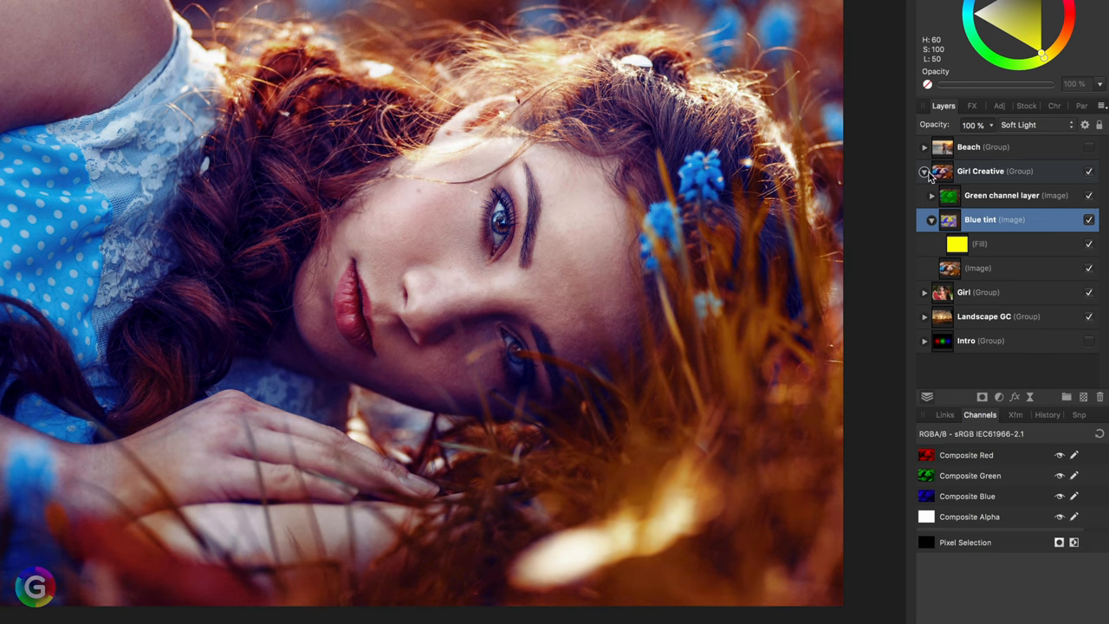
# Step: Fold Girl Creative shut, show the beach couple photo and lay open its three green-channel groups
pyautogui.click(923, 171)
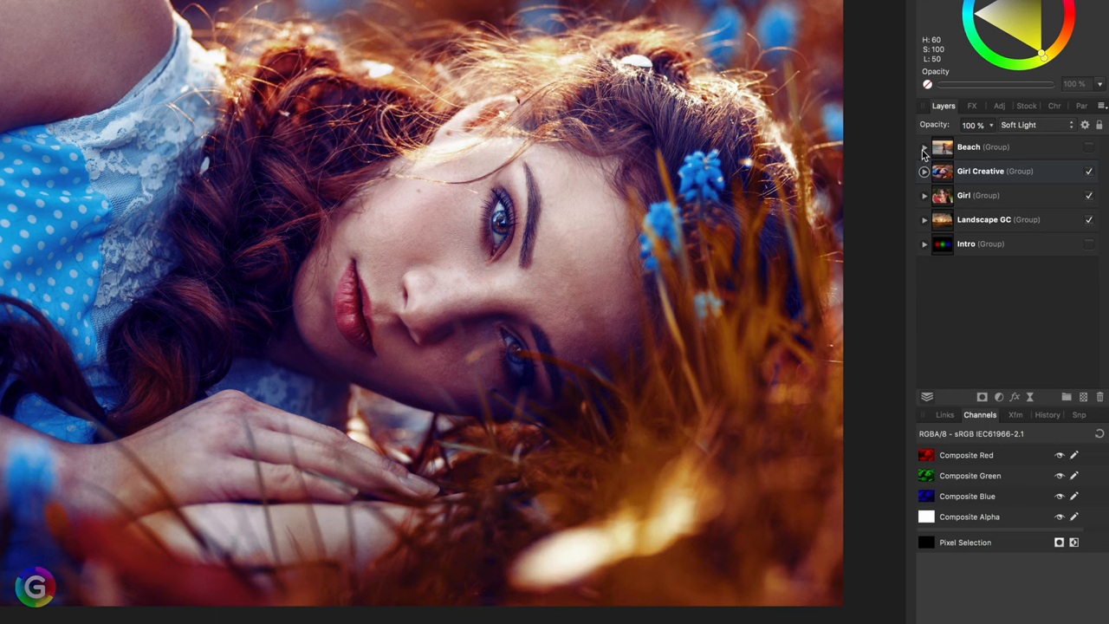
pyautogui.click(1085, 145)
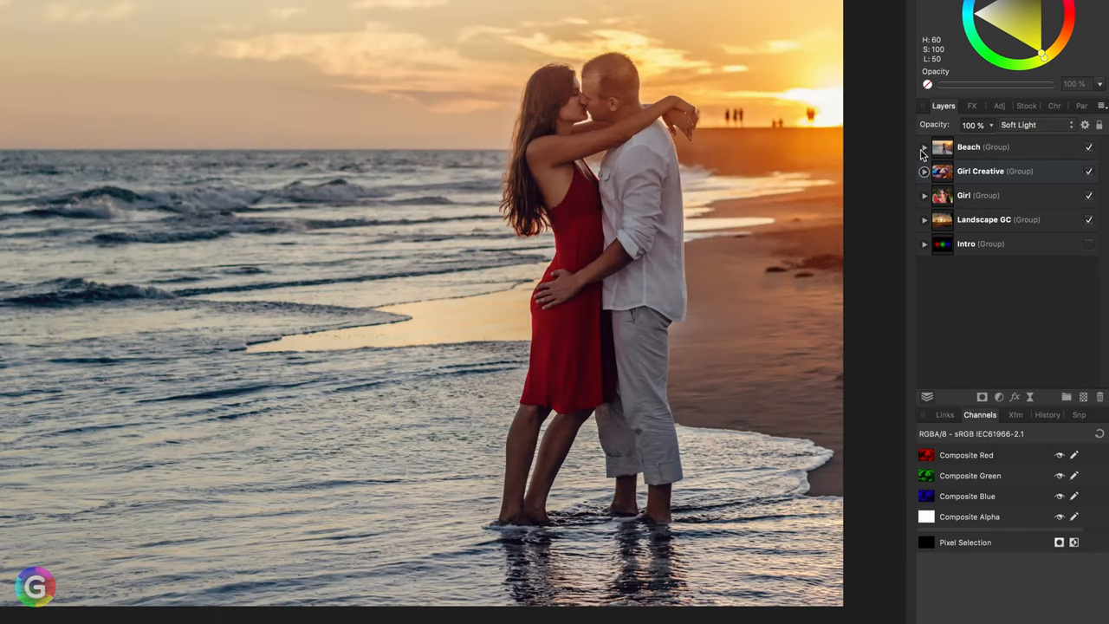
pyautogui.click(924, 145)
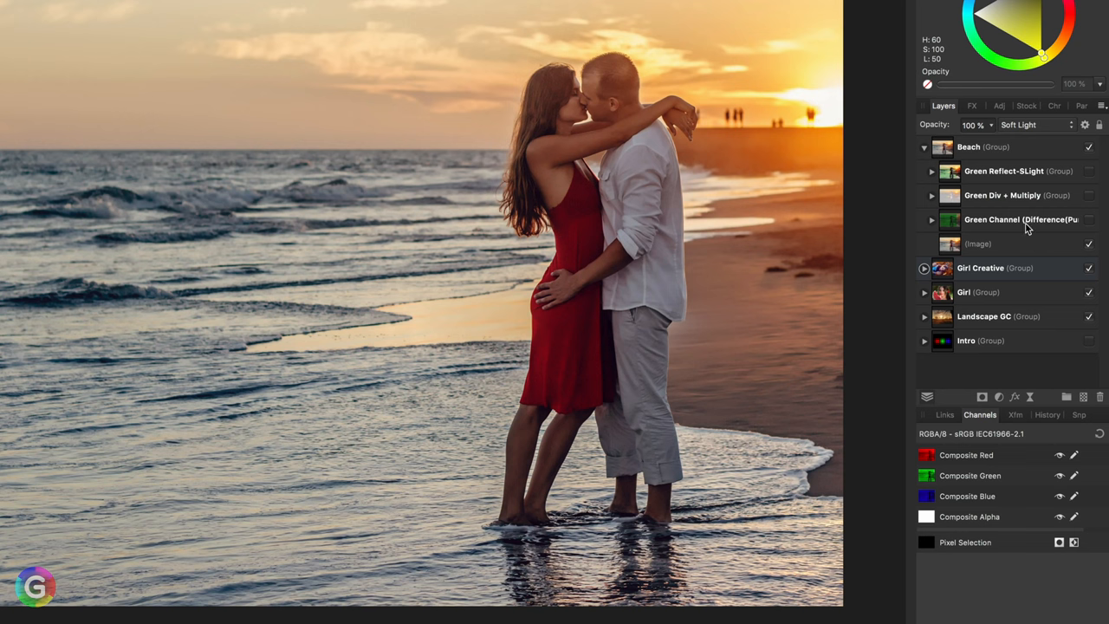
pyautogui.moveTo(1008, 203)
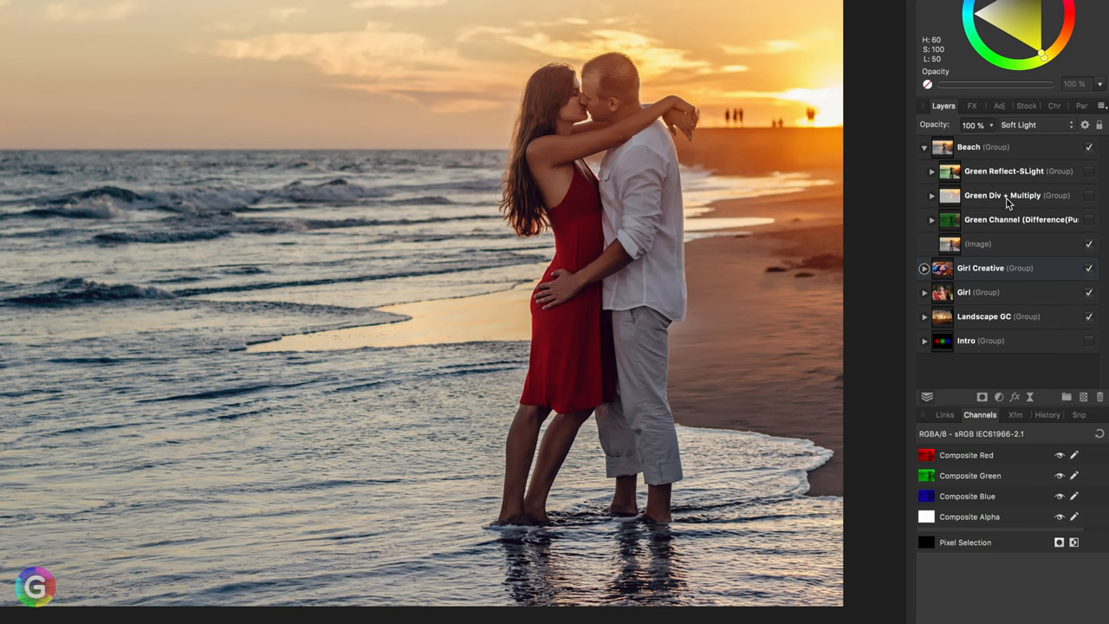
pyautogui.click(1014, 218)
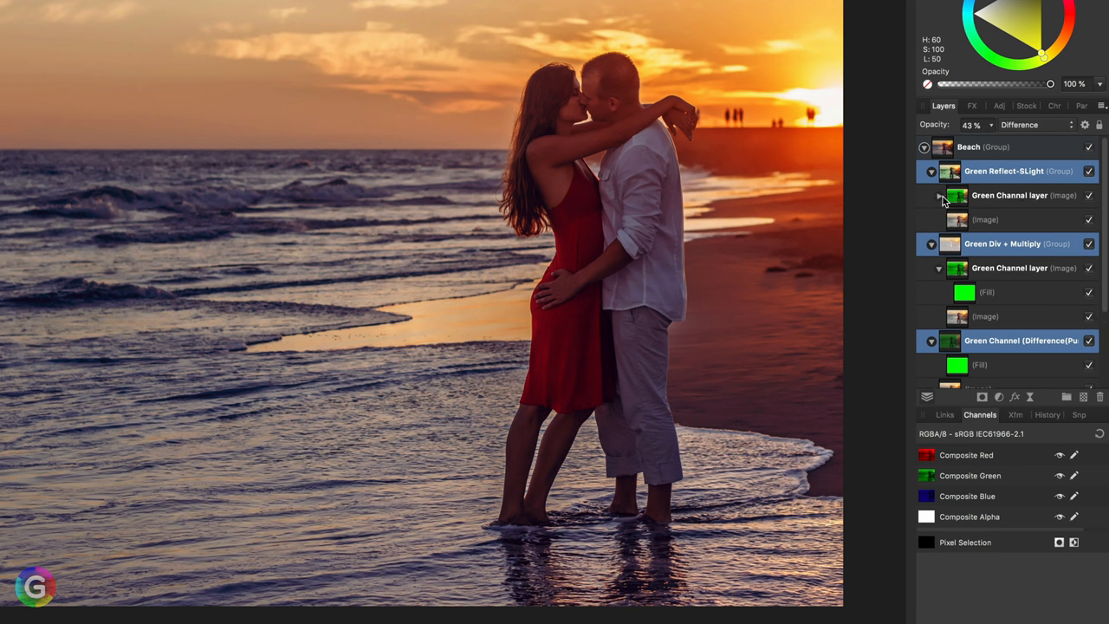
# Step: Activate the Difference, Div + Multiply and Reflect-SLight groups in turn, ending on the full purple-orange grade
pyautogui.click(939, 194)
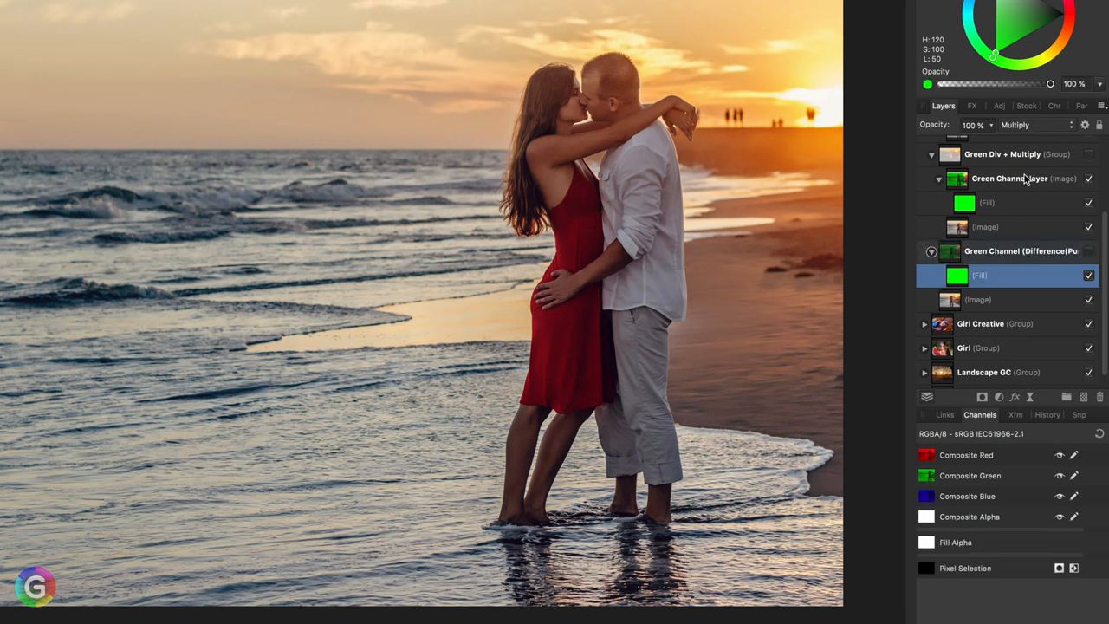
pyautogui.click(1005, 250)
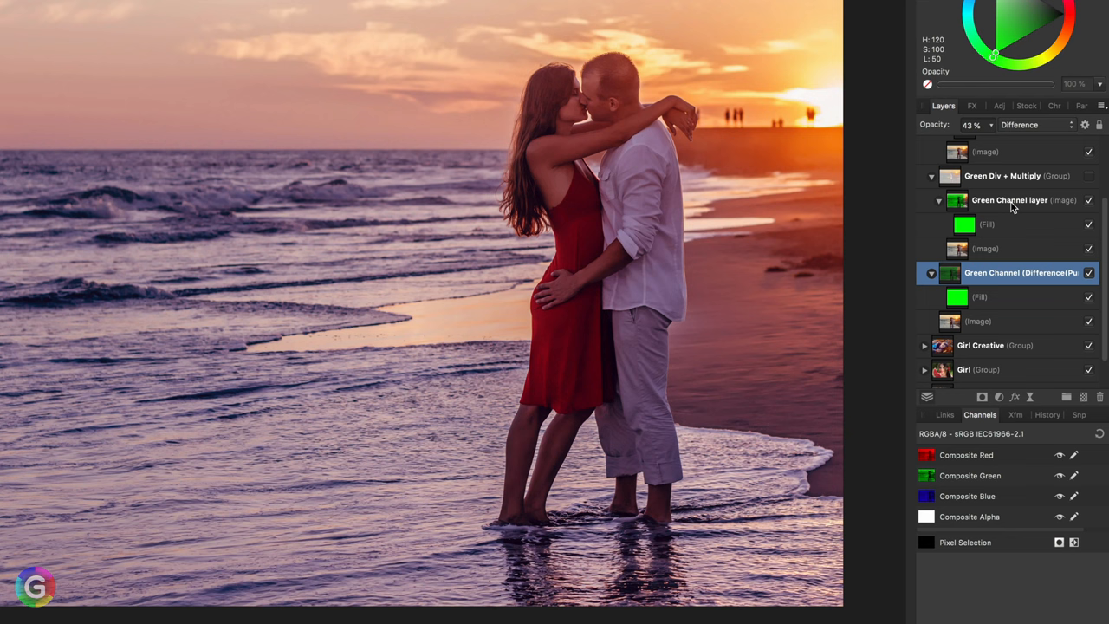
pyautogui.click(1009, 201)
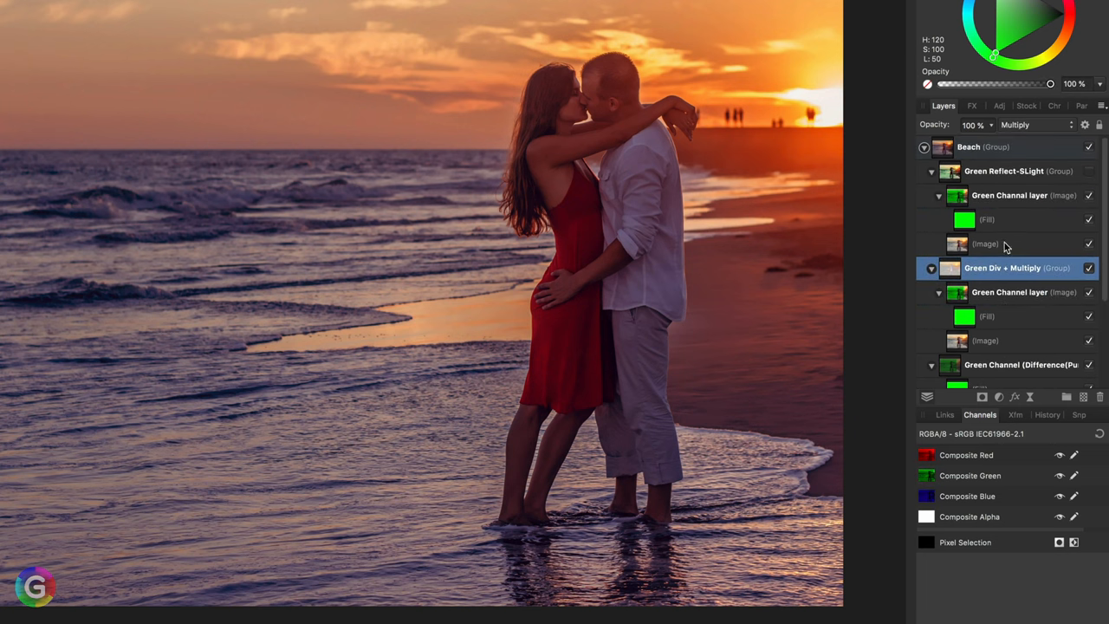
pyautogui.click(1008, 194)
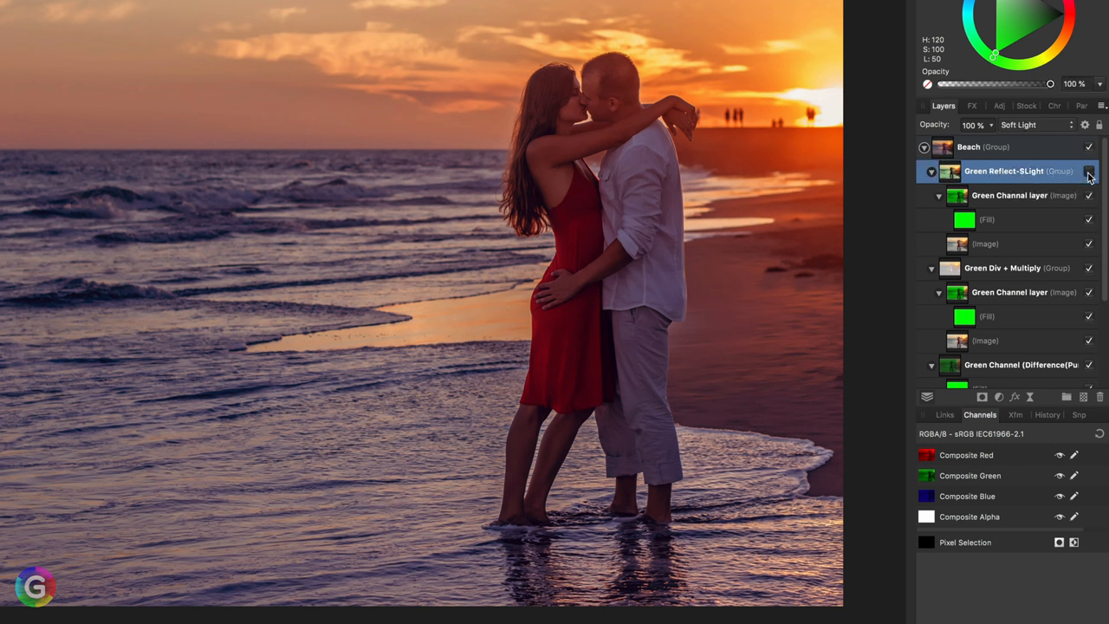
pyautogui.click(1088, 171)
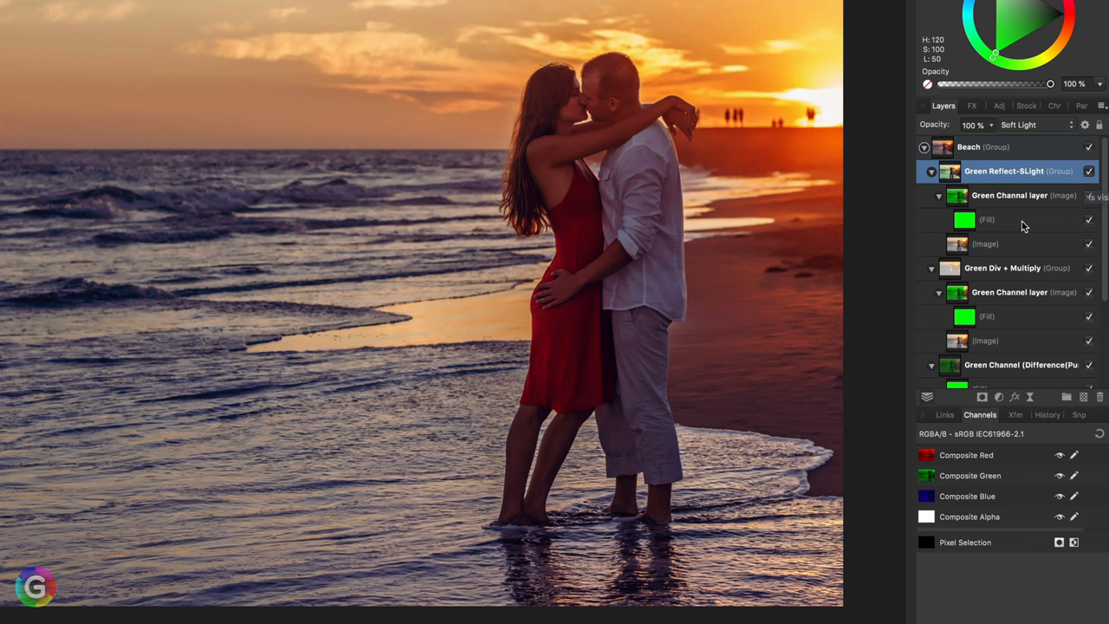